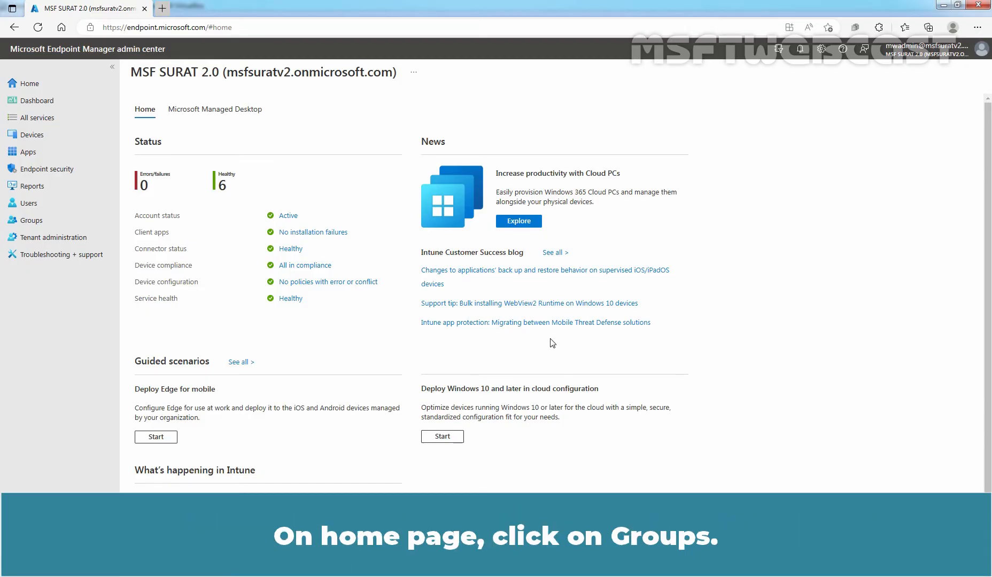
# View the Test_WinClient group's members, confirming it holds device LABWIN10-CLI01
pyautogui.click(31, 220)
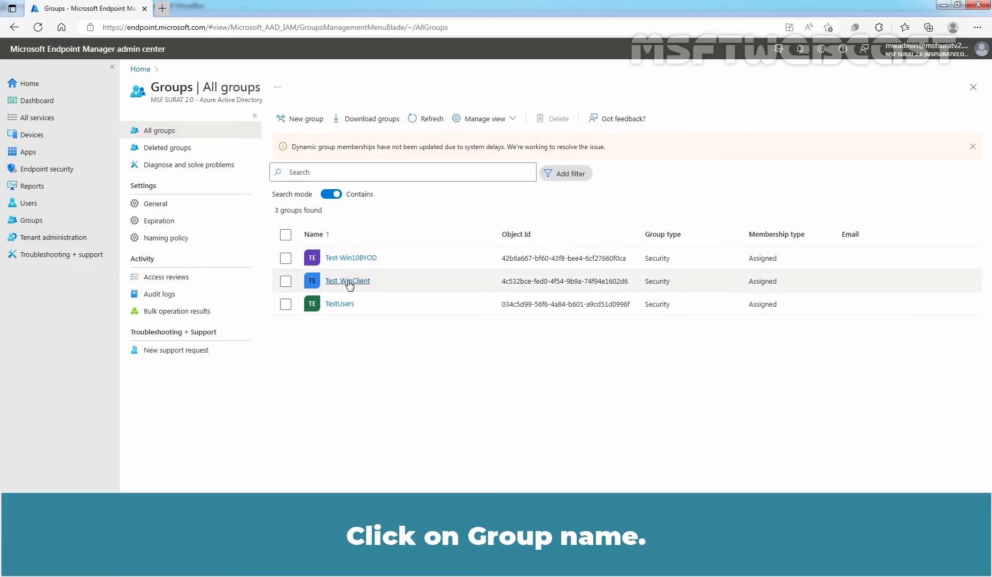
pyautogui.click(348, 281)
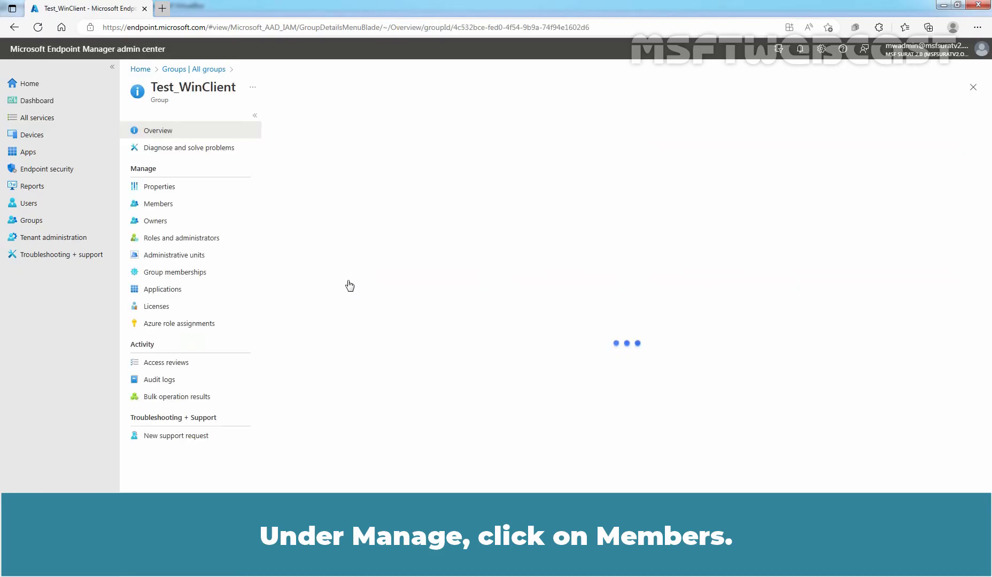
pyautogui.click(158, 203)
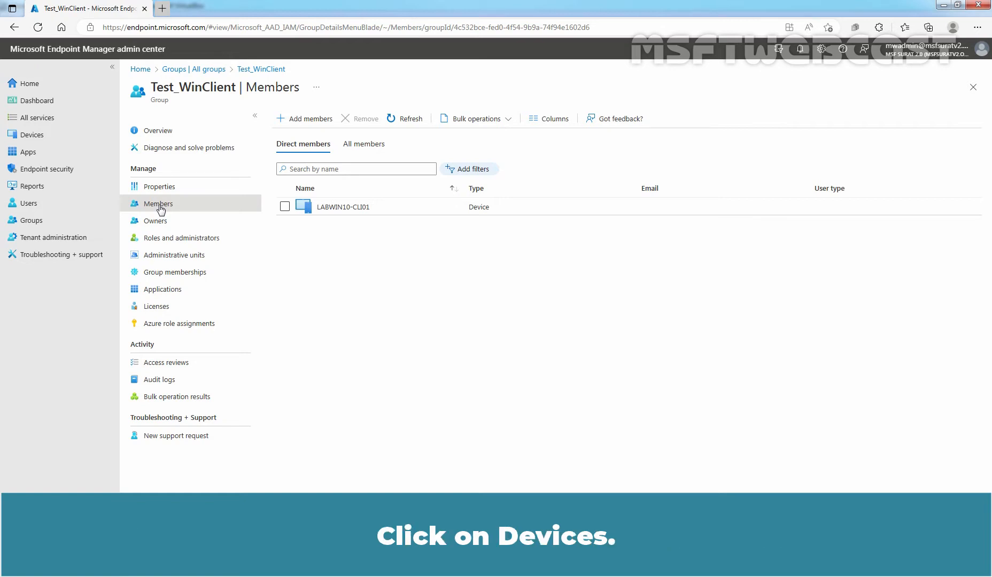
# Go to Devices > Scripts and start adding a new script
pyautogui.click(32, 135)
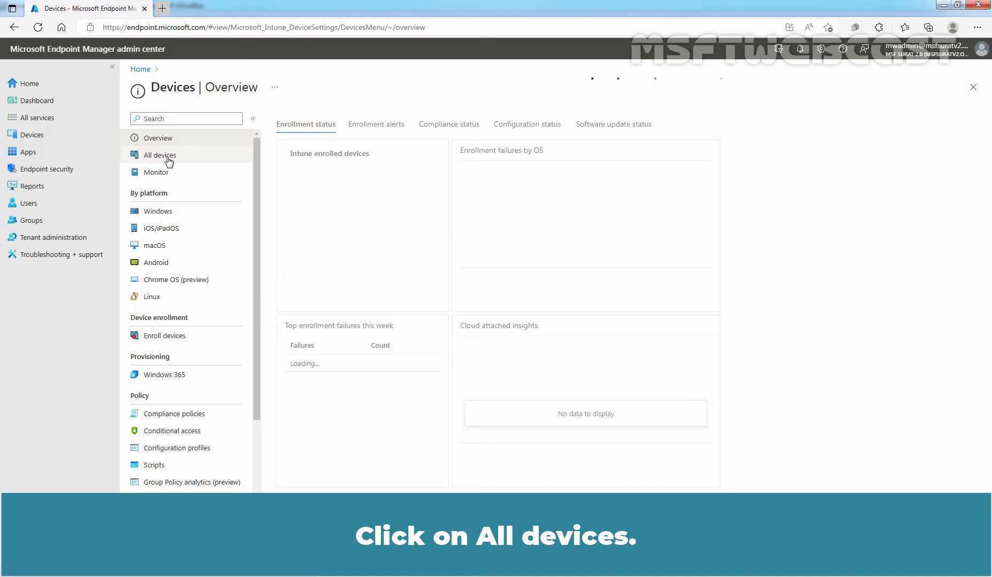
pyautogui.click(159, 155)
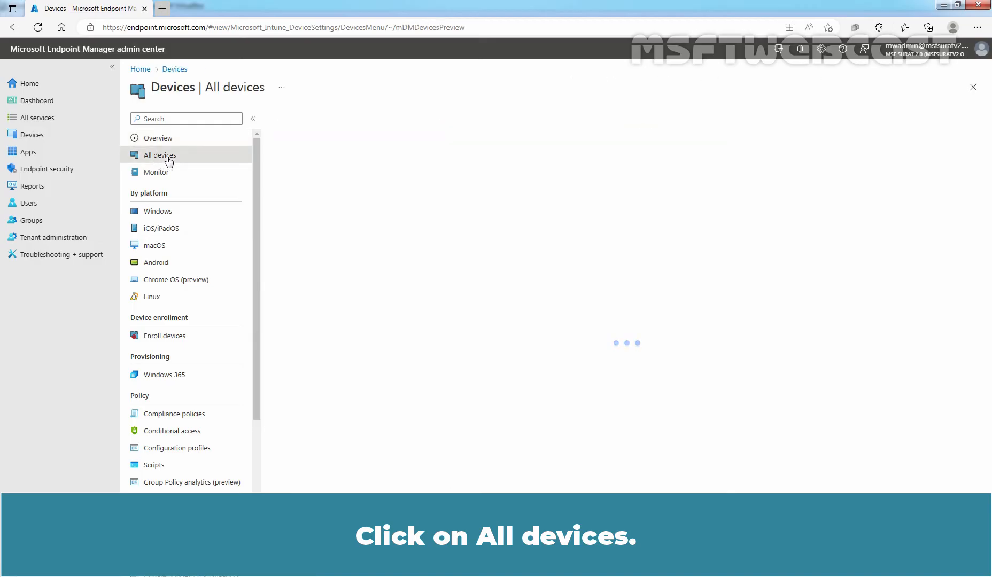
pyautogui.click(158, 155)
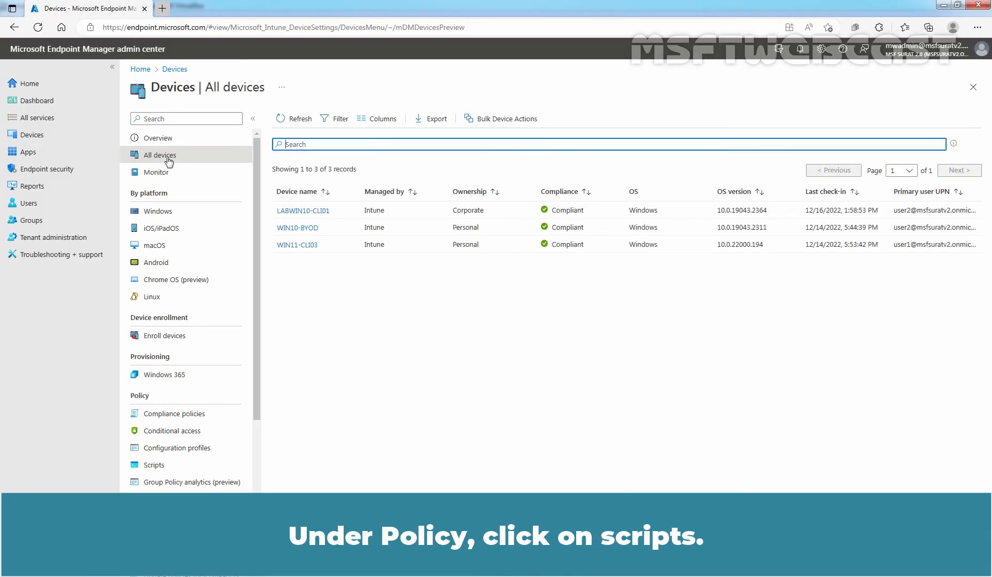
pyautogui.moveTo(160, 466)
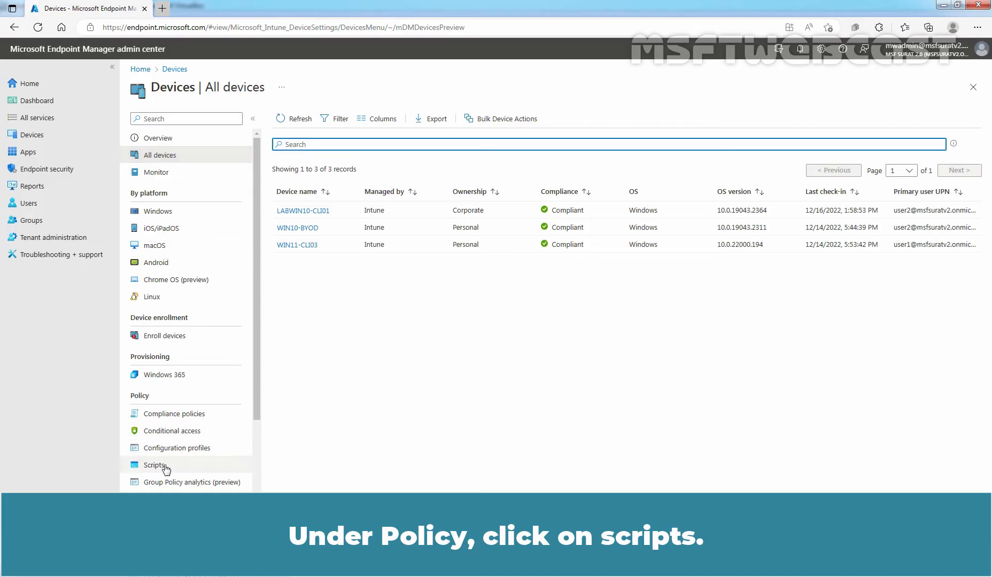
pyautogui.click(154, 465)
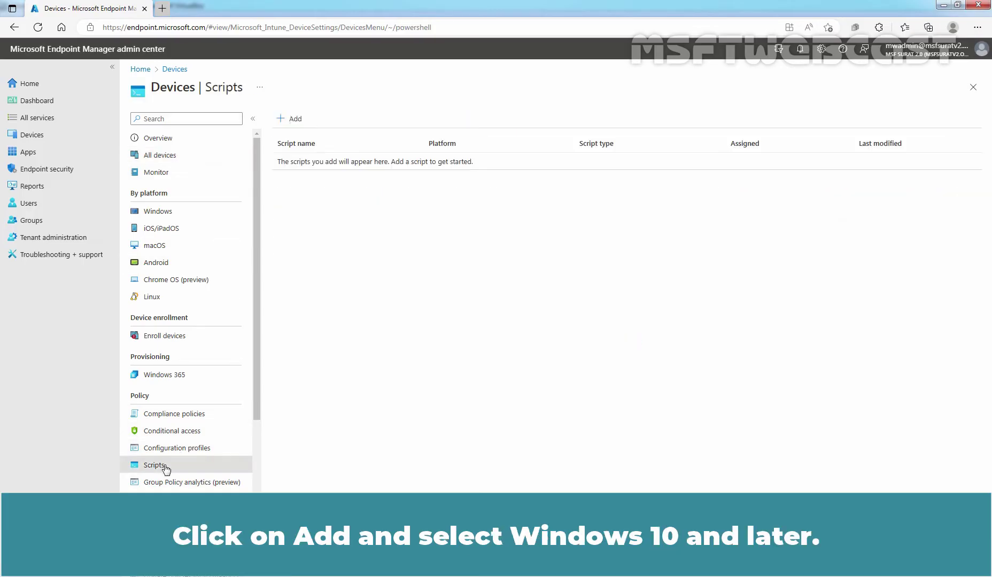
pyautogui.click(290, 118)
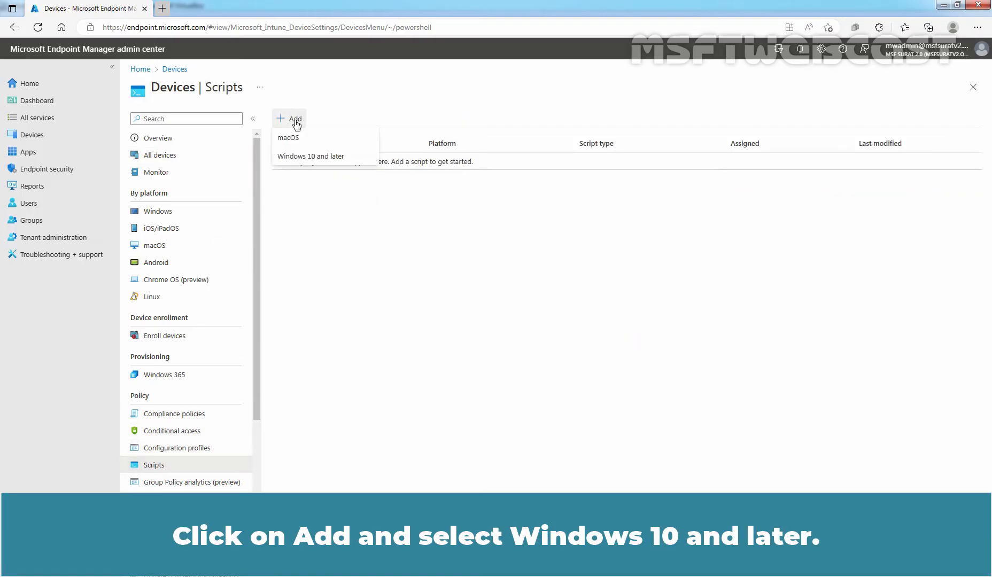
pyautogui.moveTo(301, 160)
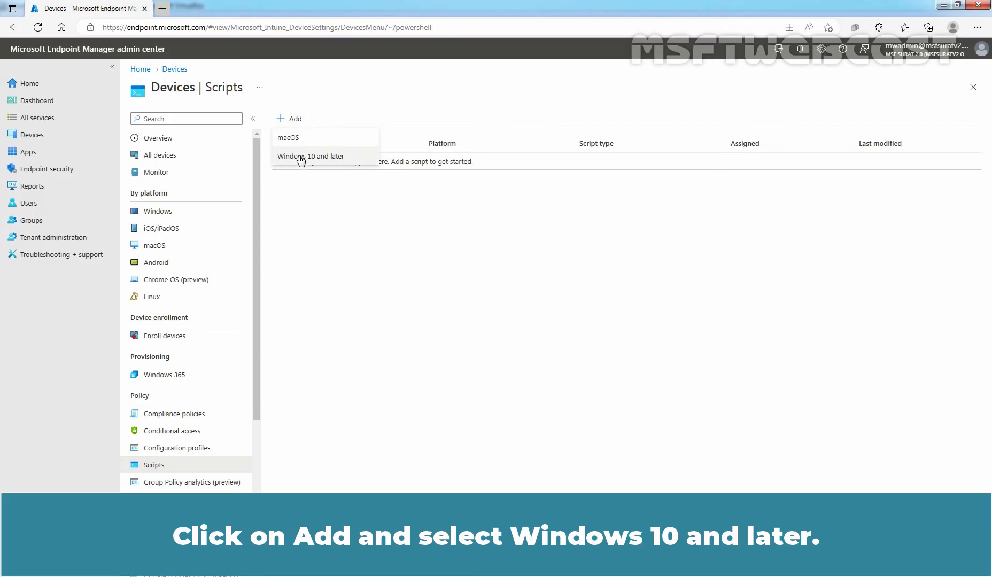
# Name the Windows 10 script 'PowerShell Test Script', described 'This is a test PowerShel script.'
pyautogui.click(310, 156)
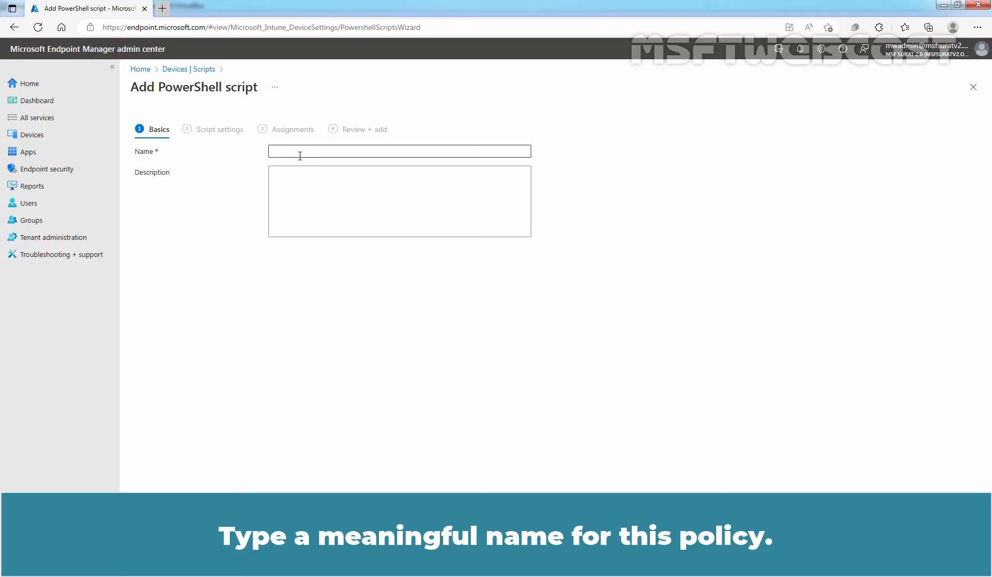
pyautogui.write('PowerShell Test Script')
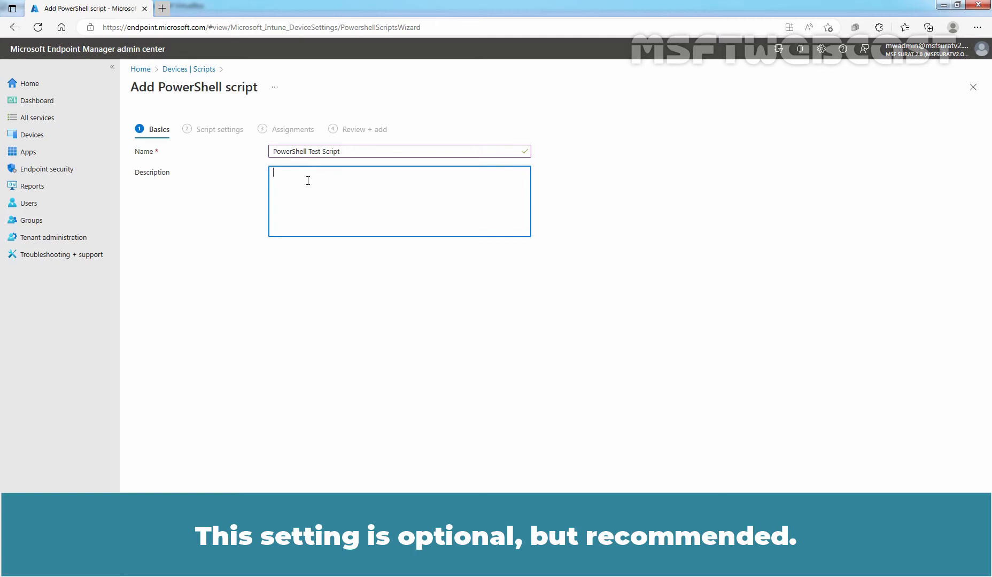
pyautogui.write('This is a test PowerShel script.')
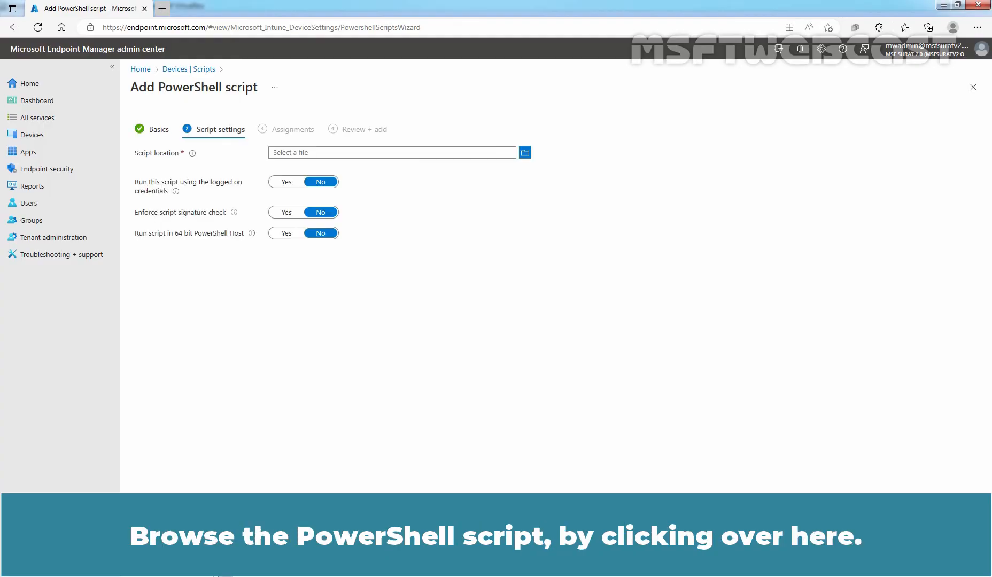
pyautogui.moveTo(524, 153)
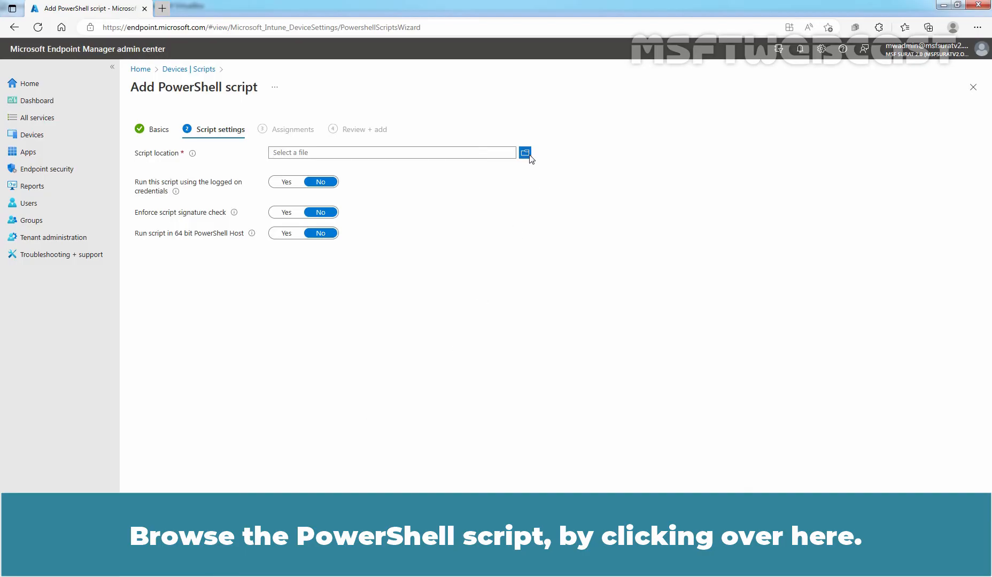
# Upload TestScript.ps1 as the script location, leaving run options at No
pyautogui.click(524, 153)
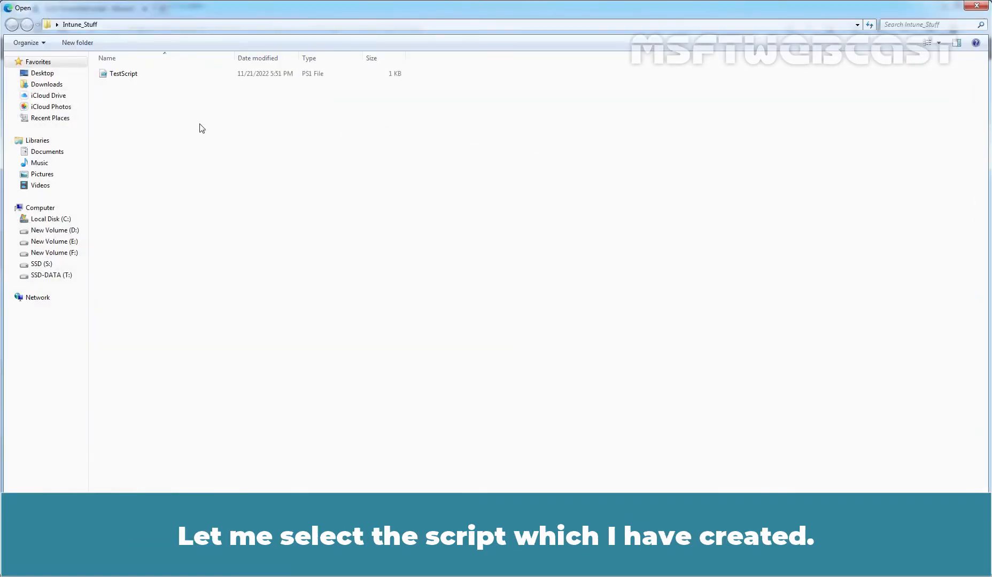
pyautogui.click(123, 74)
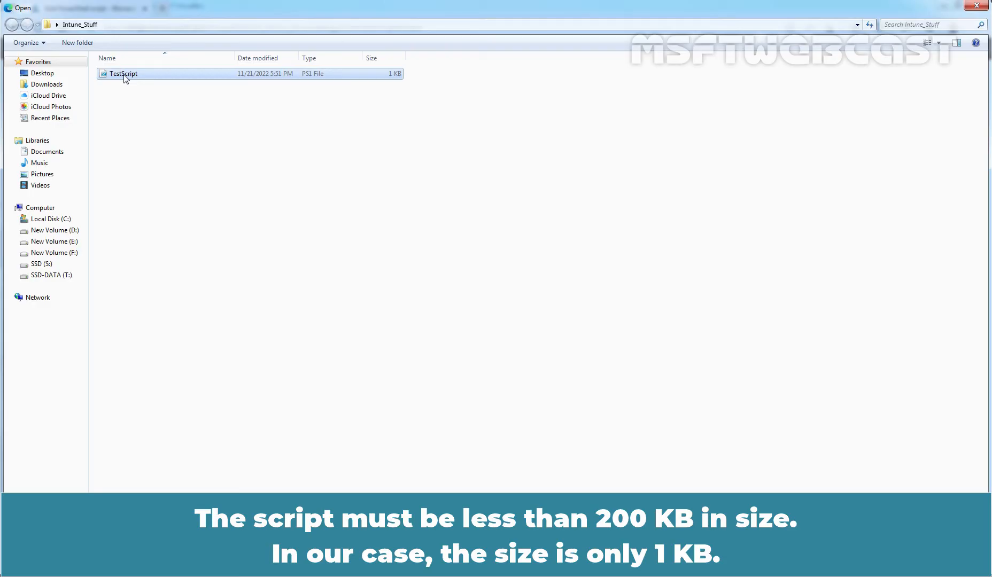
pyautogui.moveTo(401, 80)
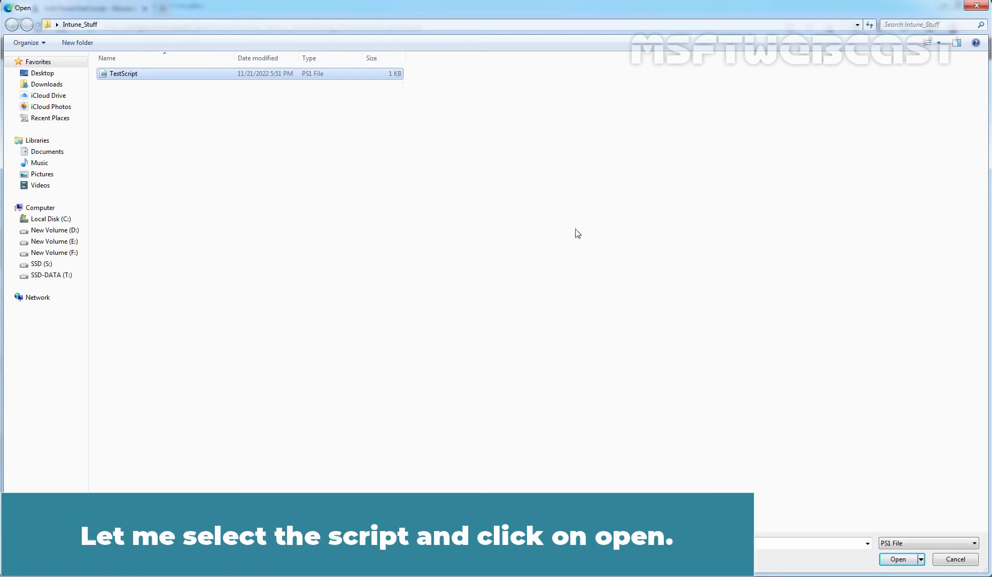
pyautogui.click(898, 560)
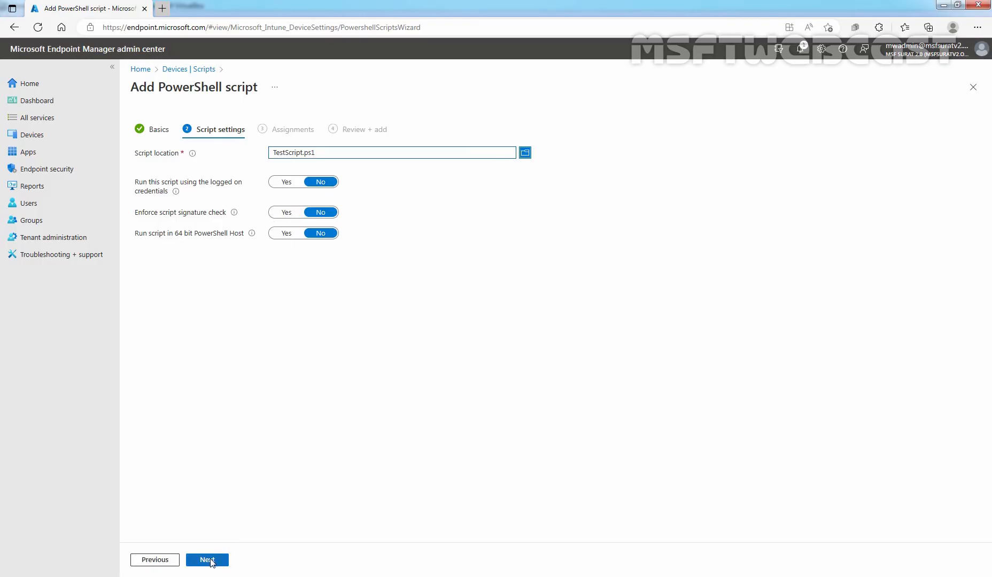
# Assign the script to the Test_WinClient group and reach the Review + add summary
pyautogui.click(207, 560)
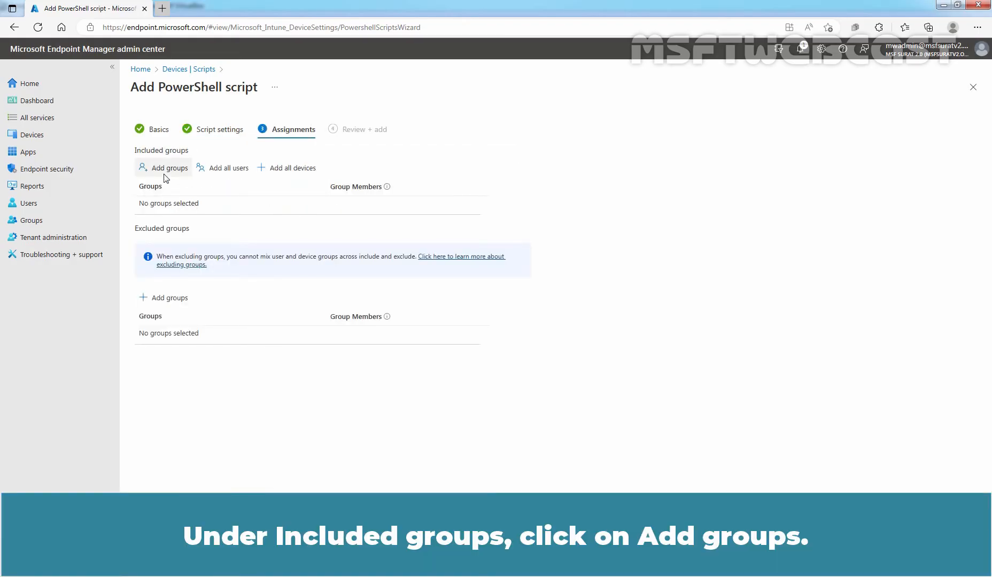
pyautogui.click(168, 167)
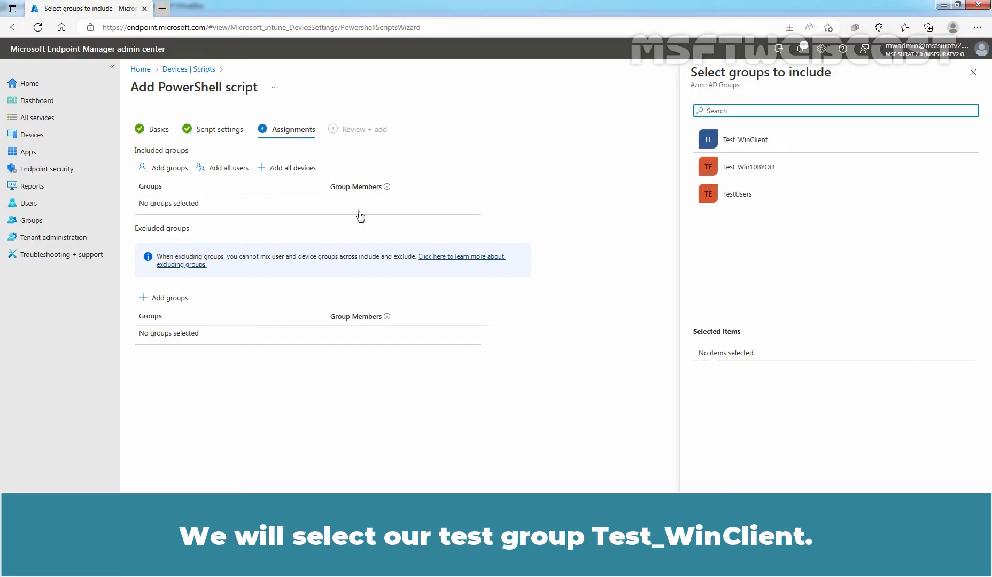
pyautogui.click(745, 139)
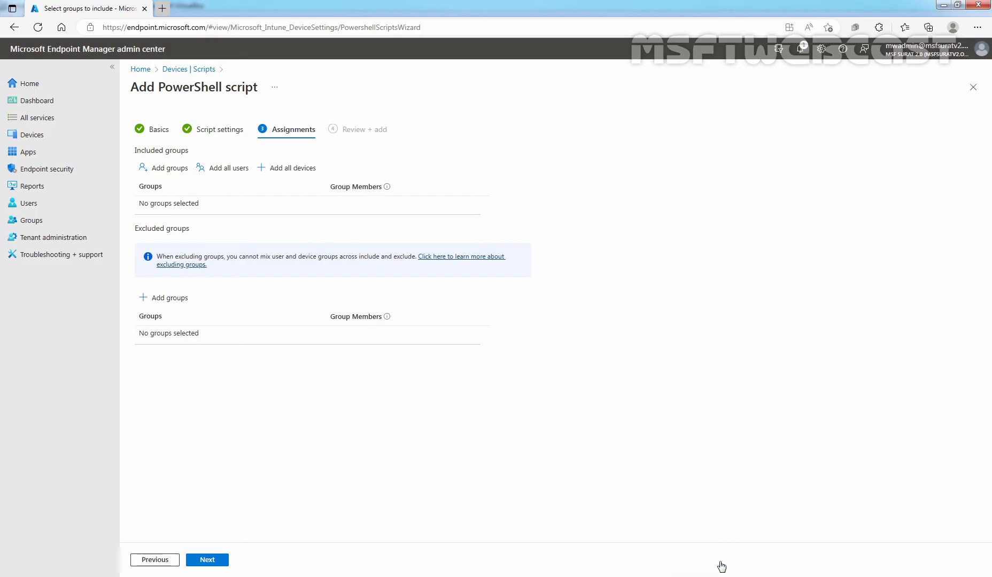
pyautogui.click(167, 167)
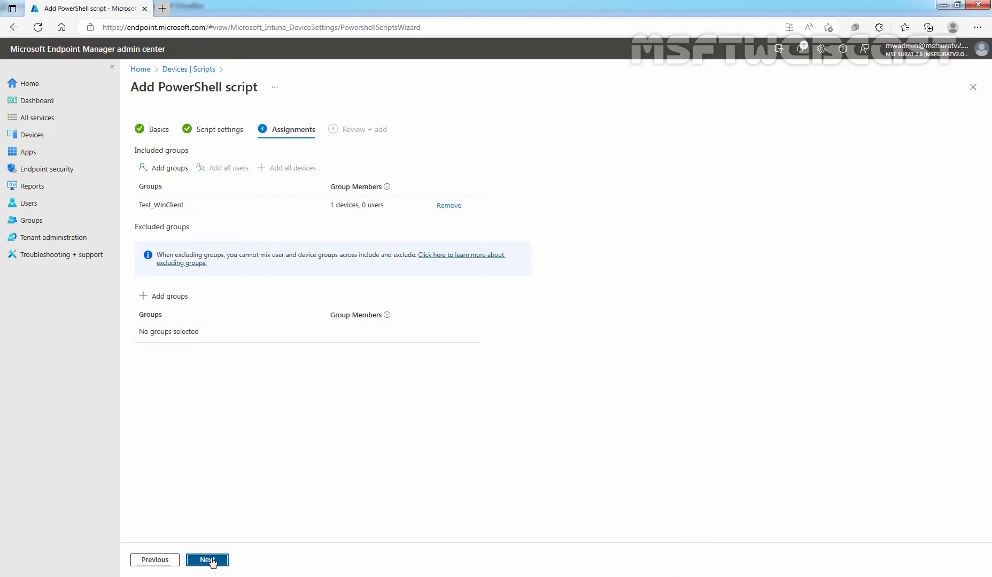
pyautogui.click(207, 560)
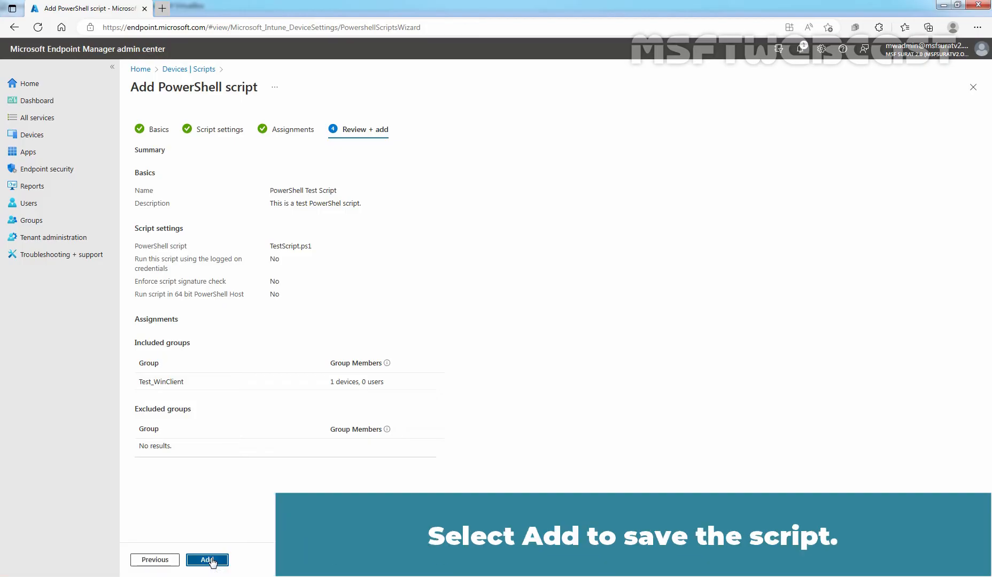
# Save PowerShell Test Script and dismiss its created and assigned notifications
pyautogui.click(206, 560)
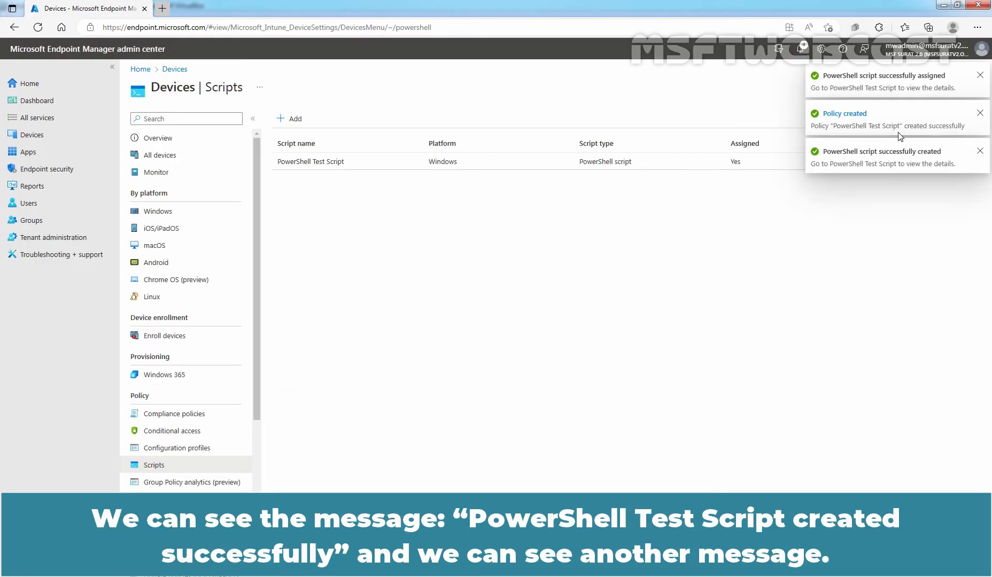
pyautogui.click(980, 150)
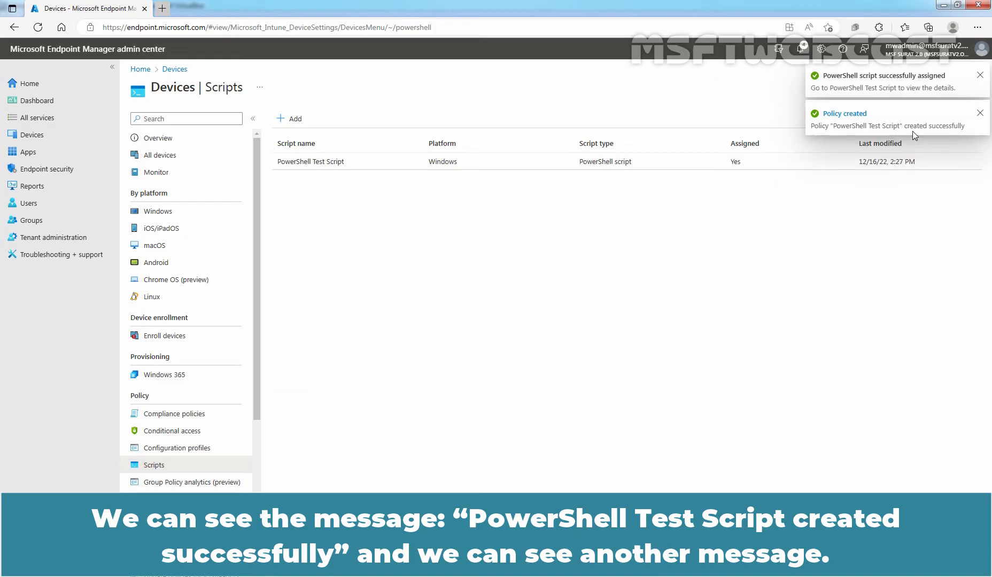
pyautogui.click(979, 74)
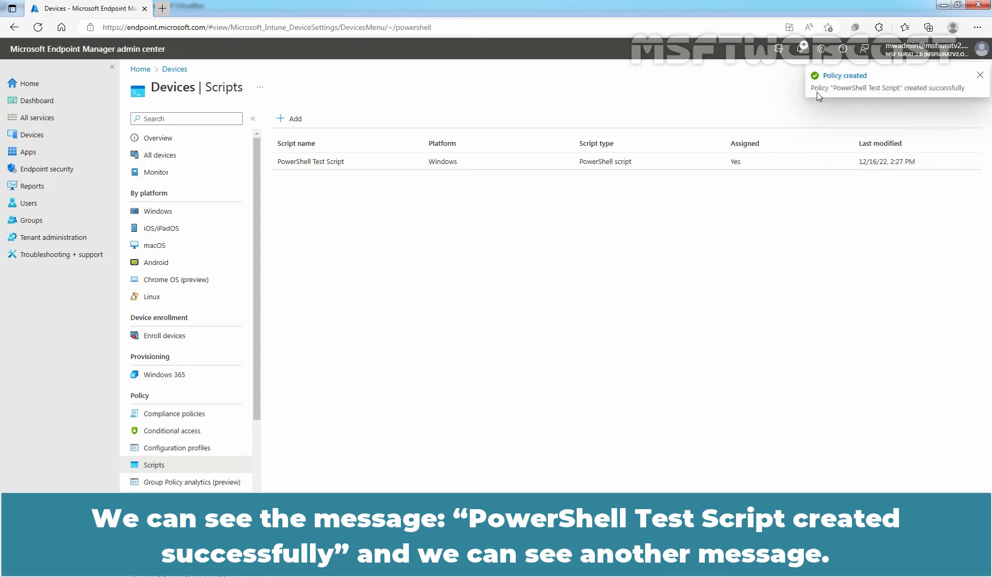
pyautogui.click(800, 48)
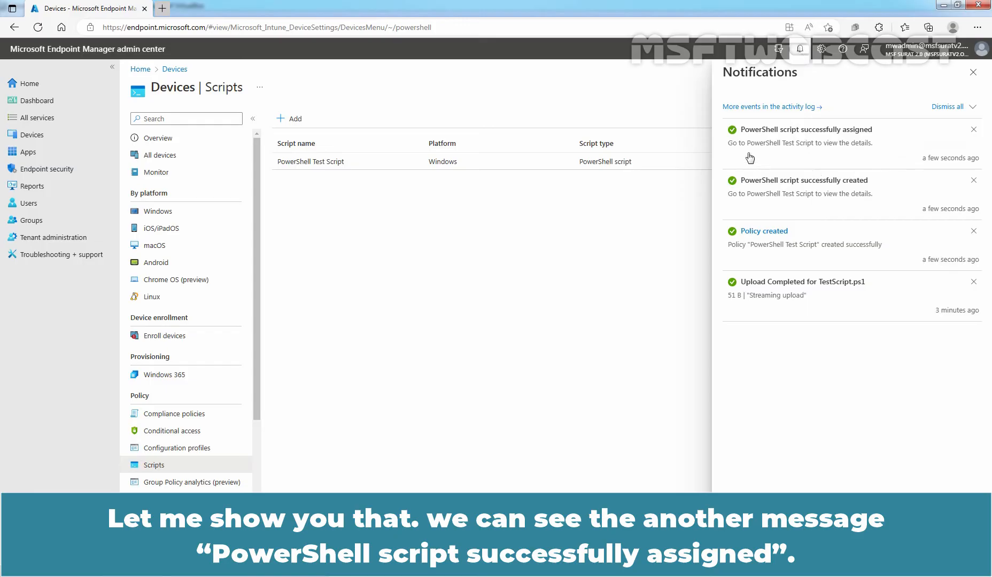
pyautogui.moveTo(759, 140)
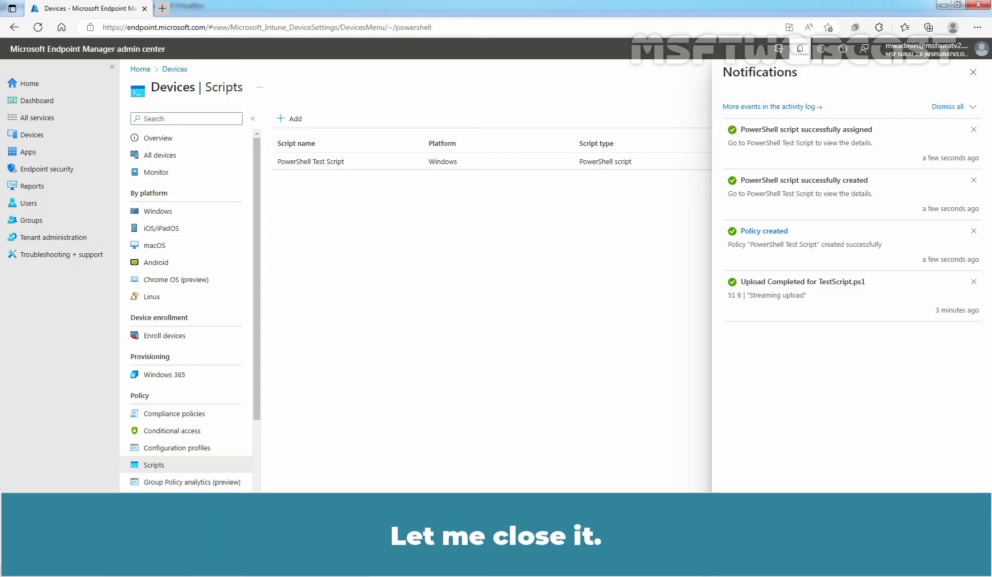
pyautogui.click(973, 72)
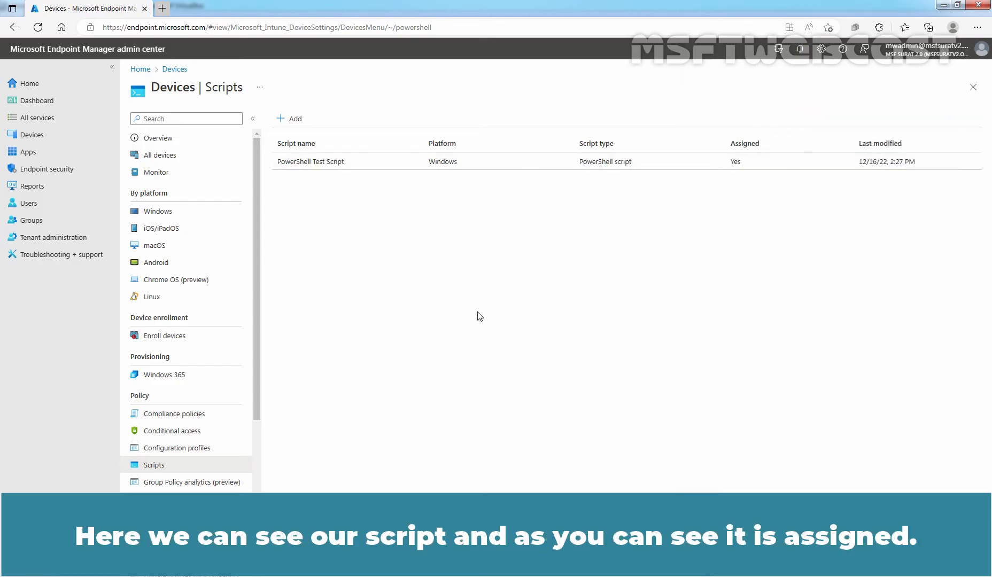
pyautogui.moveTo(568, 209)
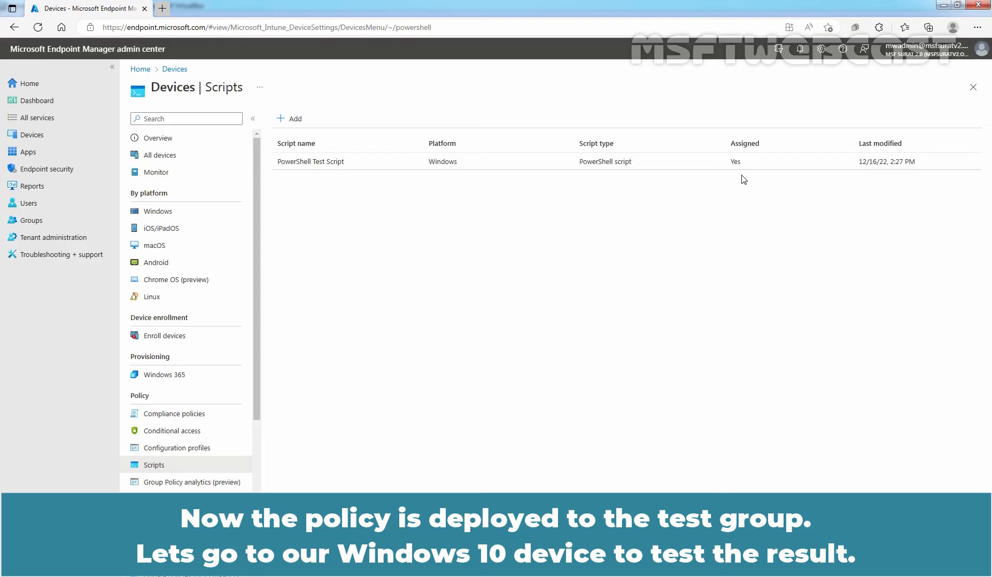
pyautogui.moveTo(164, 216)
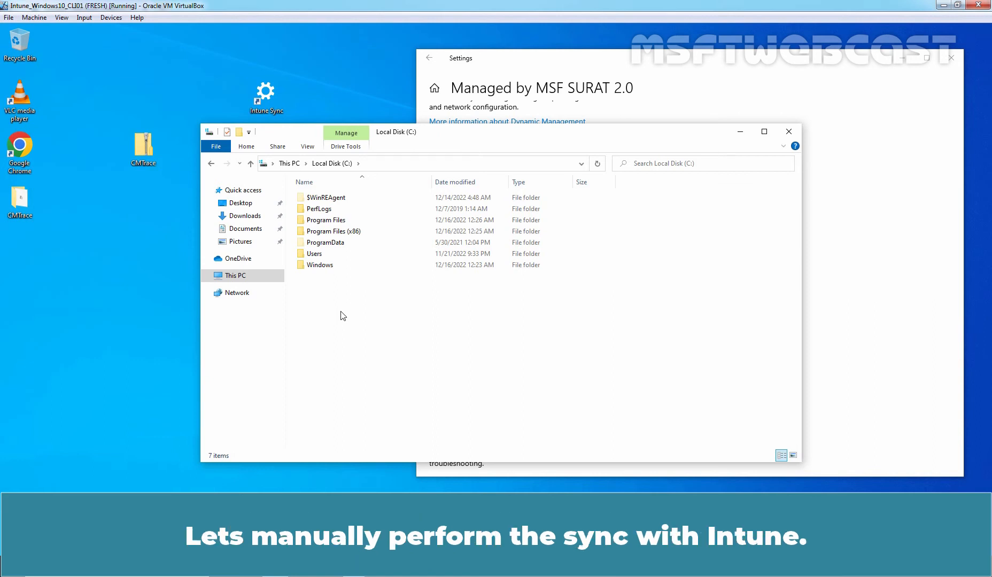
pyautogui.moveTo(305, 134)
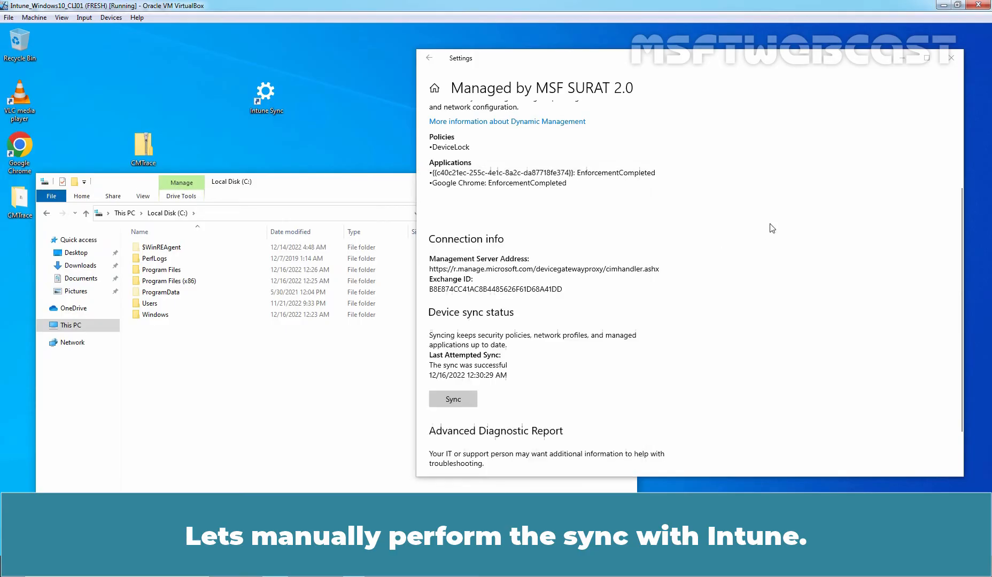
# Run a manual Intune sync on the VM and refresh the C: drive listing
pyautogui.click(453, 399)
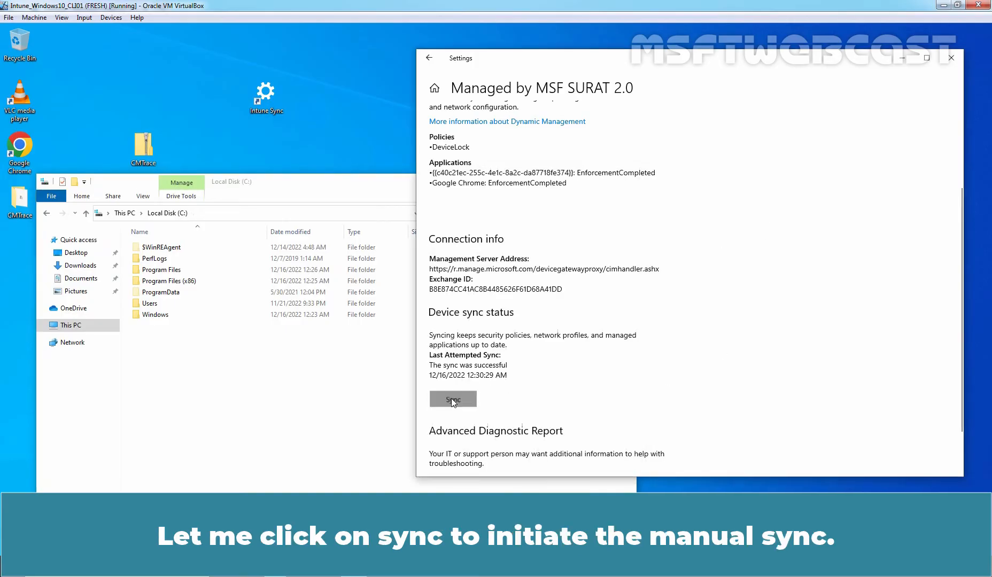
pyautogui.click(453, 399)
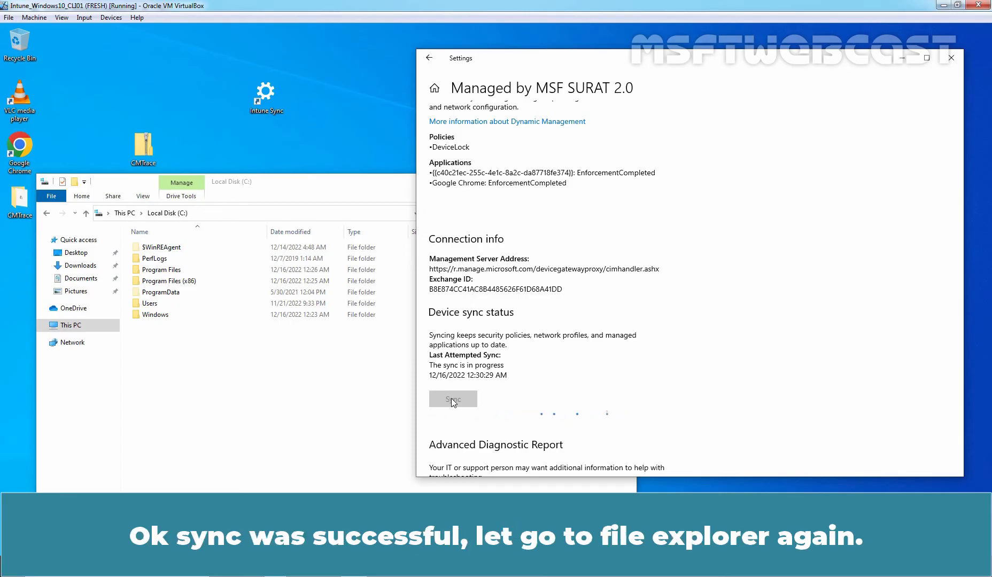
pyautogui.click(453, 399)
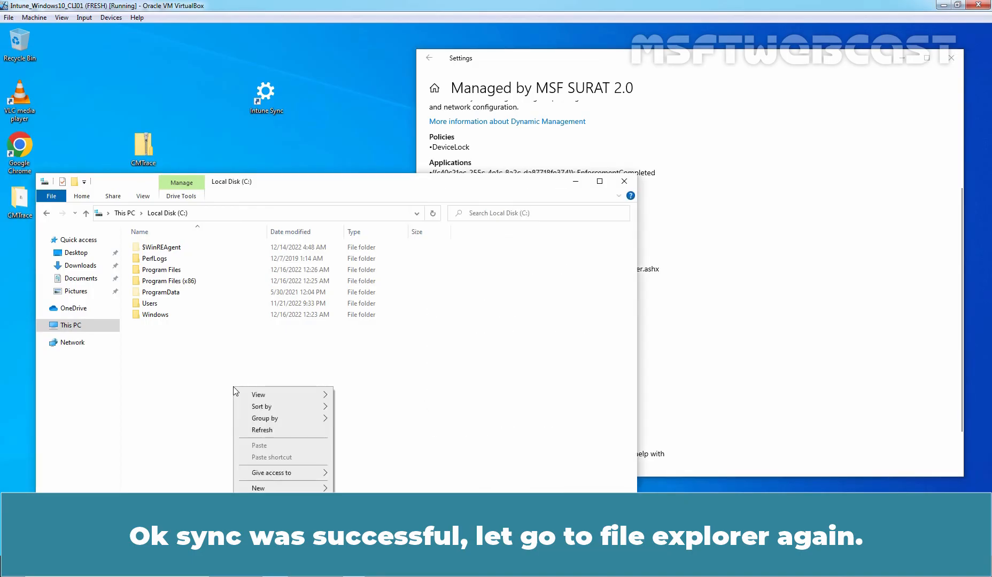
pyautogui.click(261, 437)
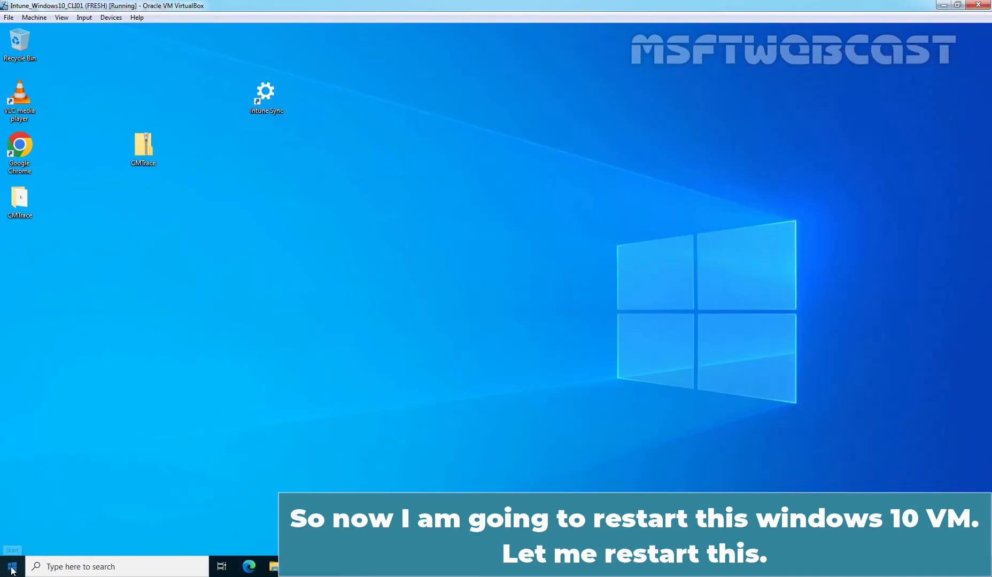
# Restart the Windows 10 VM from the Start menu power options
pyautogui.click(9, 566)
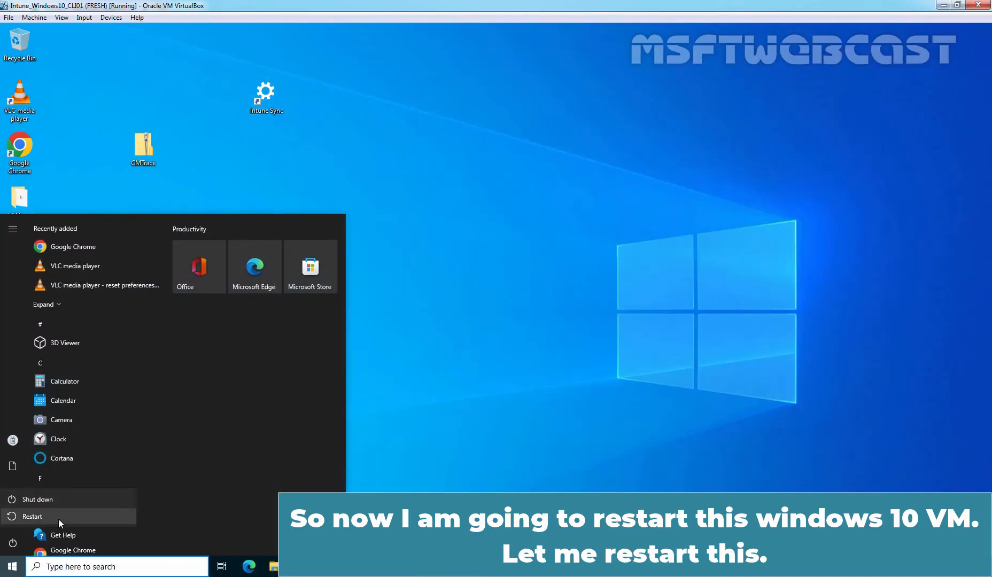
pyautogui.click(32, 516)
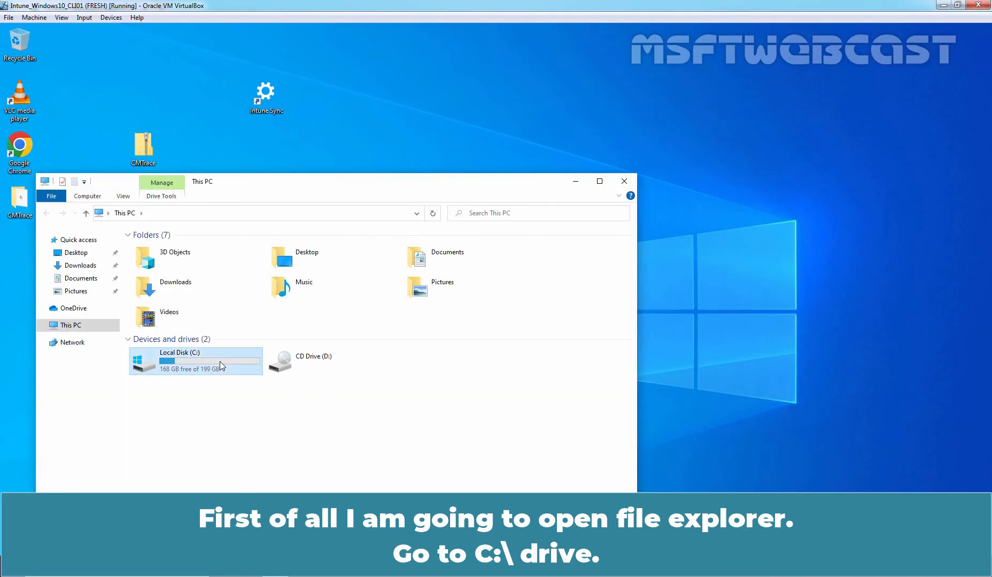
# Open Local Disk (C:) and select the new Test_Folder dated 12/16/2022
pyautogui.doubleClick(179, 360)
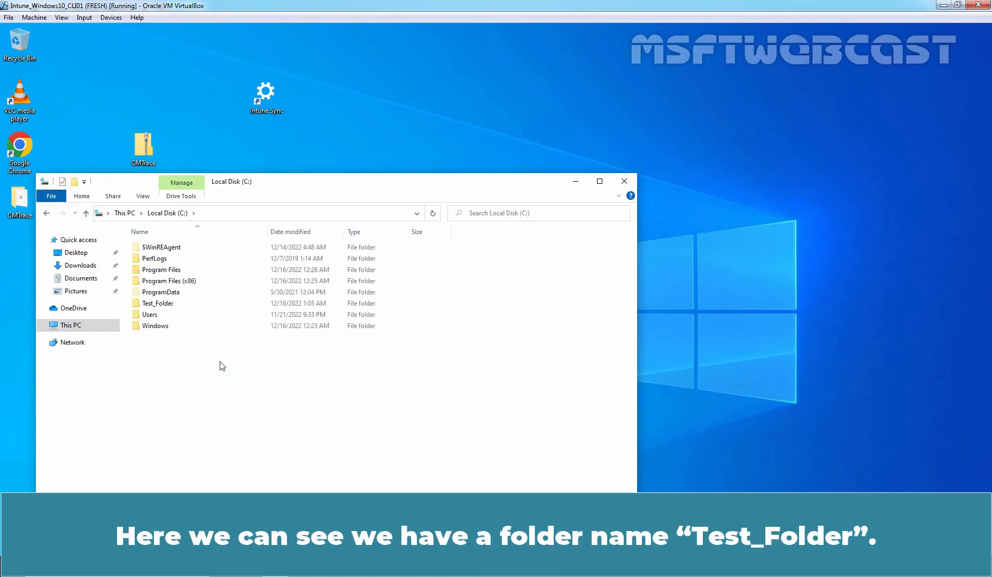
pyautogui.moveTo(189, 386)
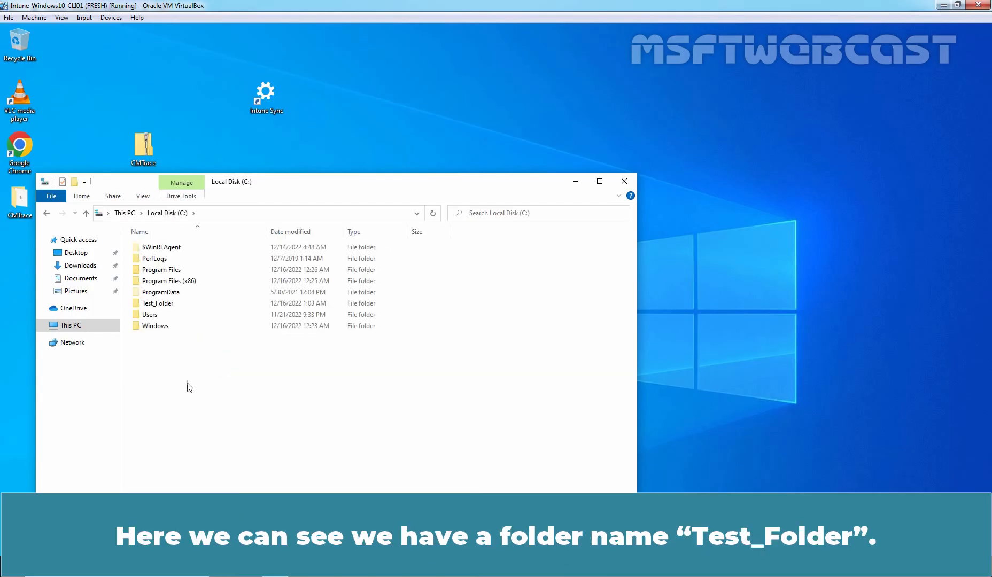
pyautogui.click(158, 303)
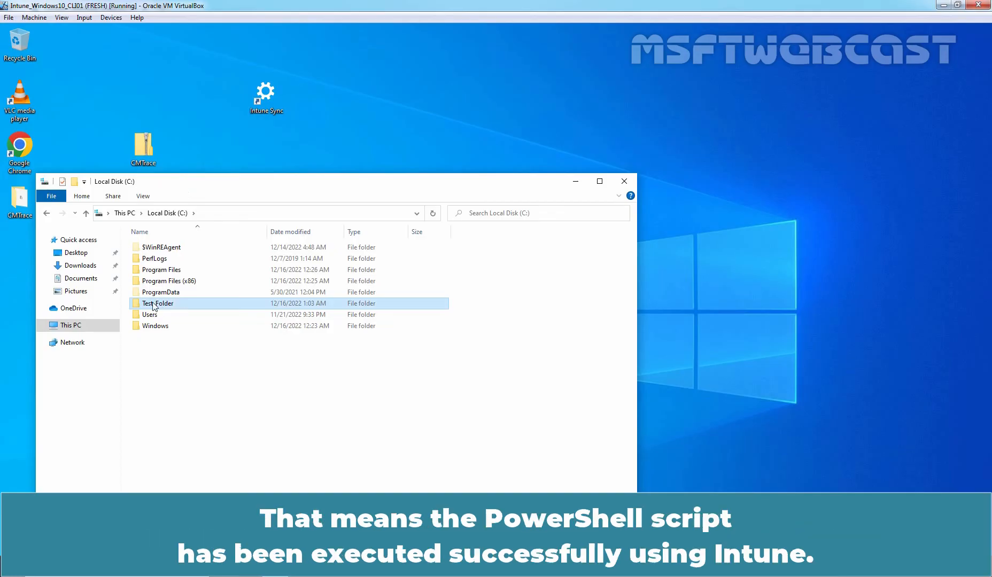
pyautogui.moveTo(151, 306)
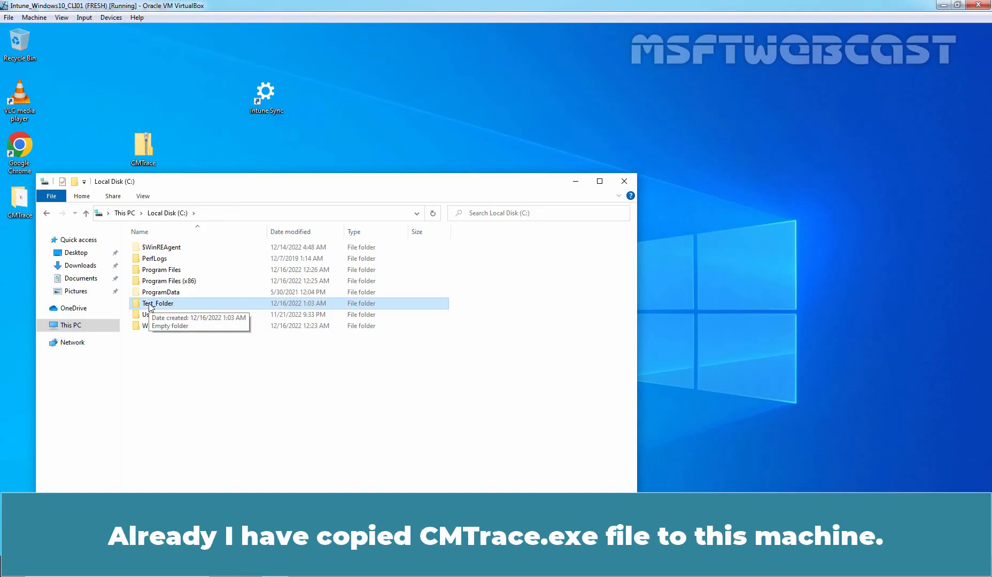
pyautogui.moveTo(151, 307)
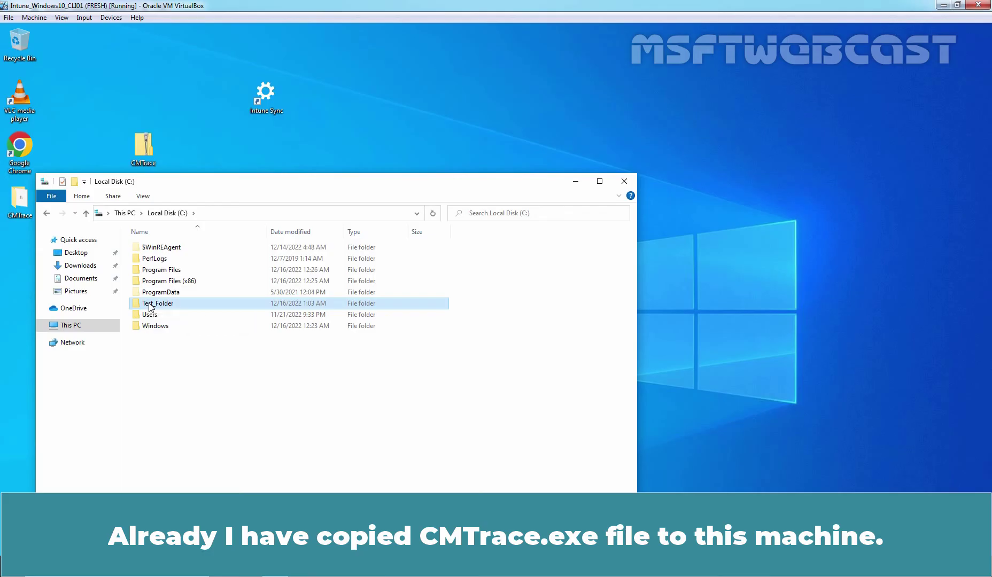
pyautogui.moveTo(171, 297)
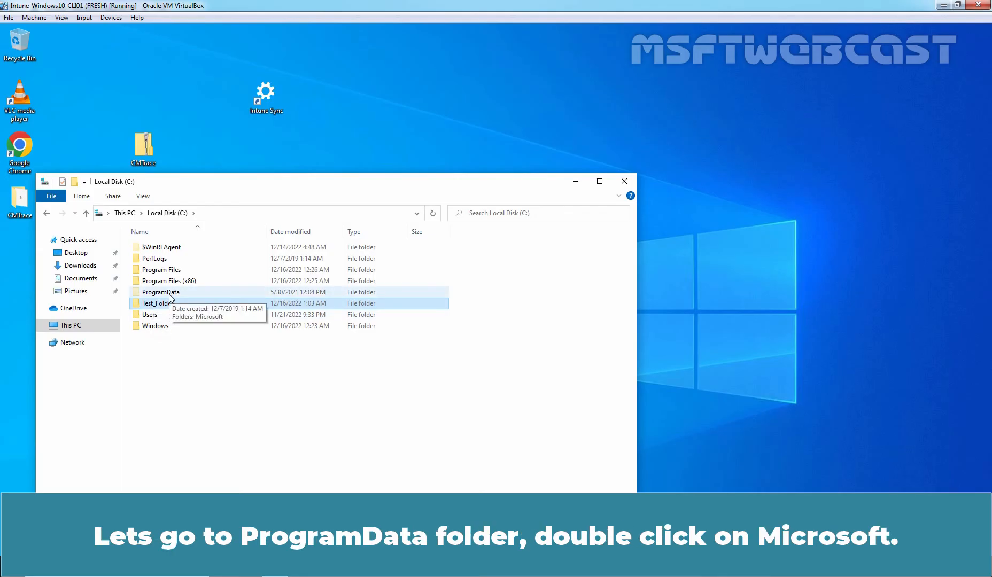
# Browse ProgramData > Microsoft > IntuneManagementExtension > Logs and open IntuneManagementExtension.log
pyautogui.doubleClick(161, 292)
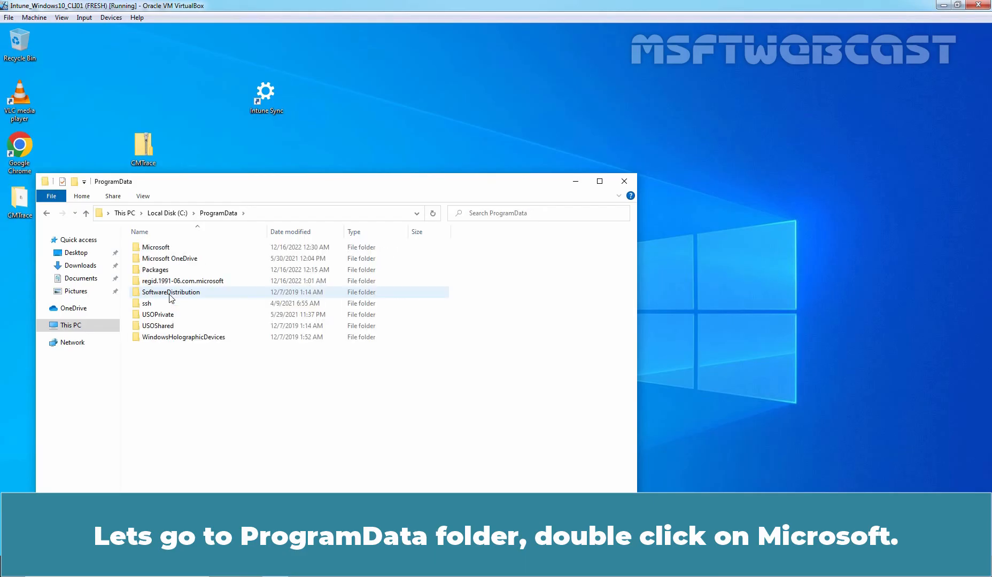
pyautogui.doubleClick(156, 246)
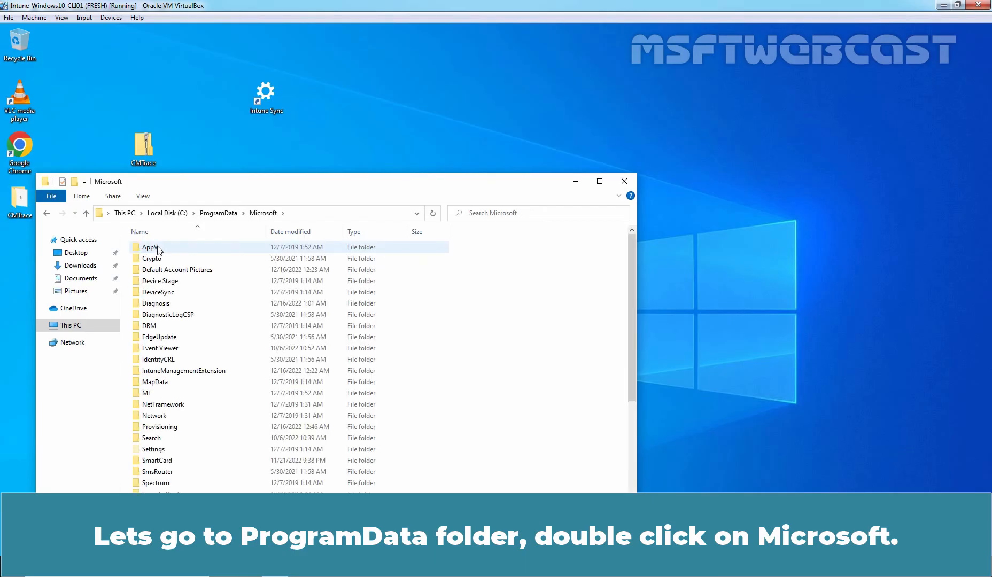
pyautogui.click(184, 370)
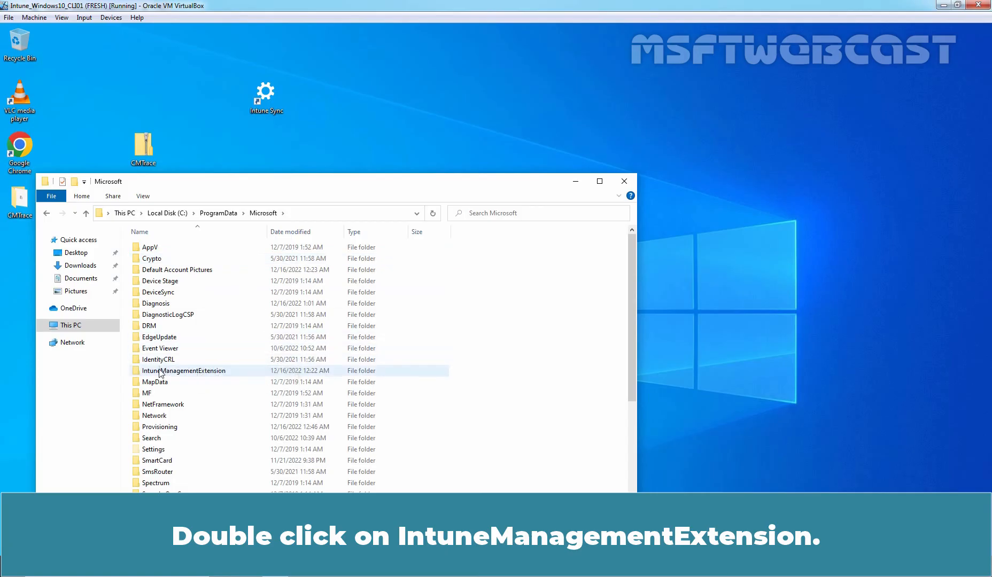
pyautogui.doubleClick(183, 370)
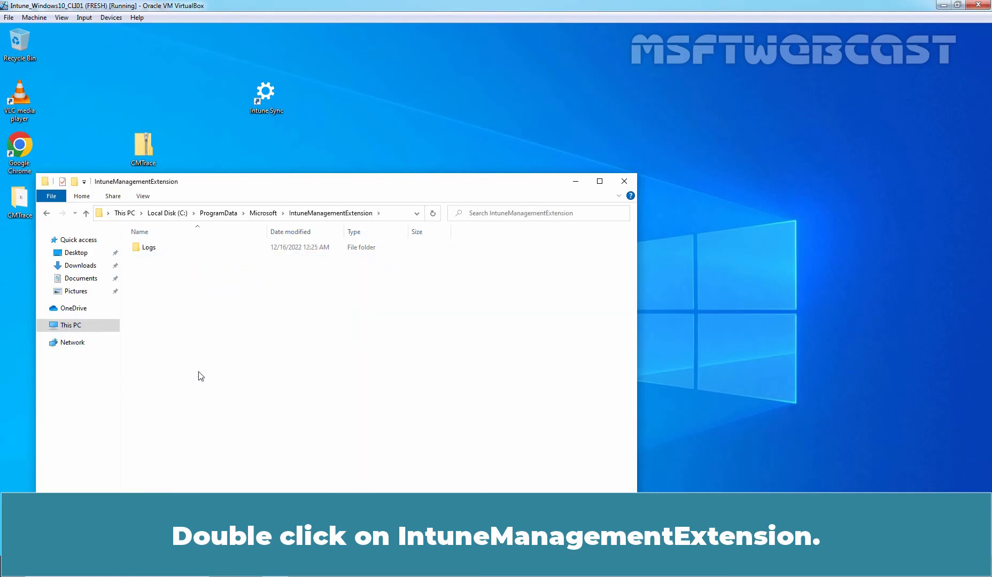
pyautogui.doubleClick(148, 247)
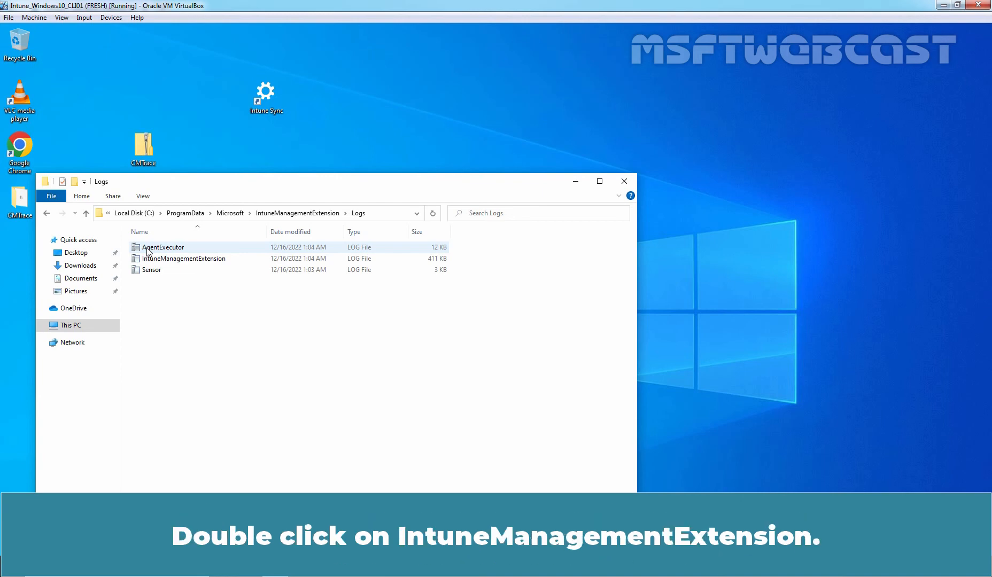
pyautogui.doubleClick(184, 258)
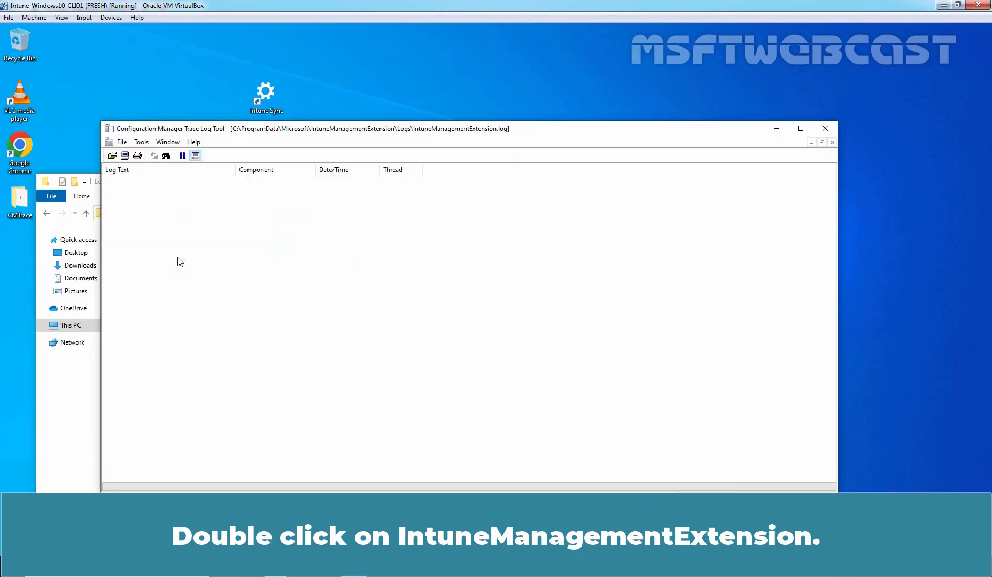
# Open IntuneManagementExtension.log in CMTrace to view the Test_Folder script policy entries
pyautogui.doubleClick(184, 258)
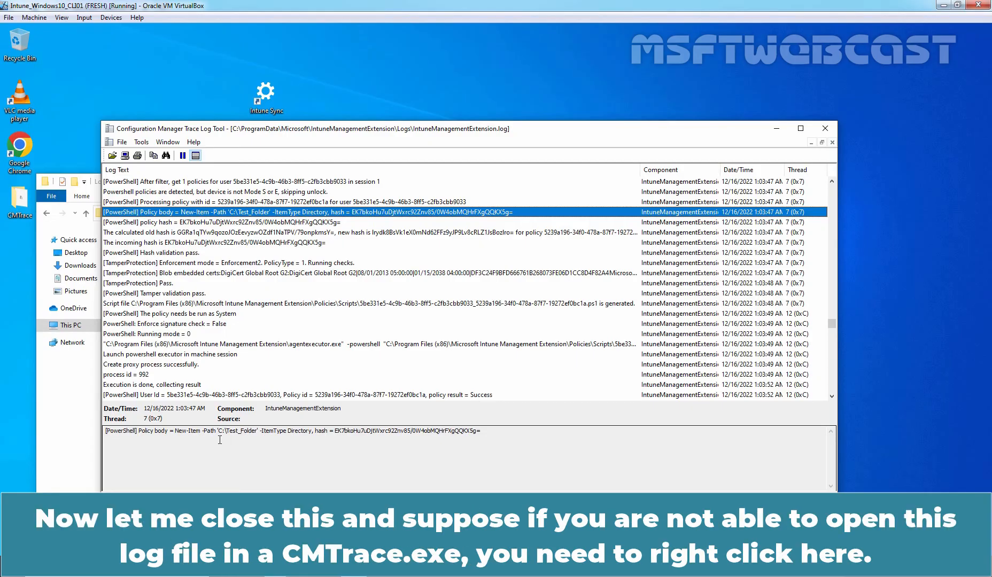
pyautogui.moveTo(824, 128)
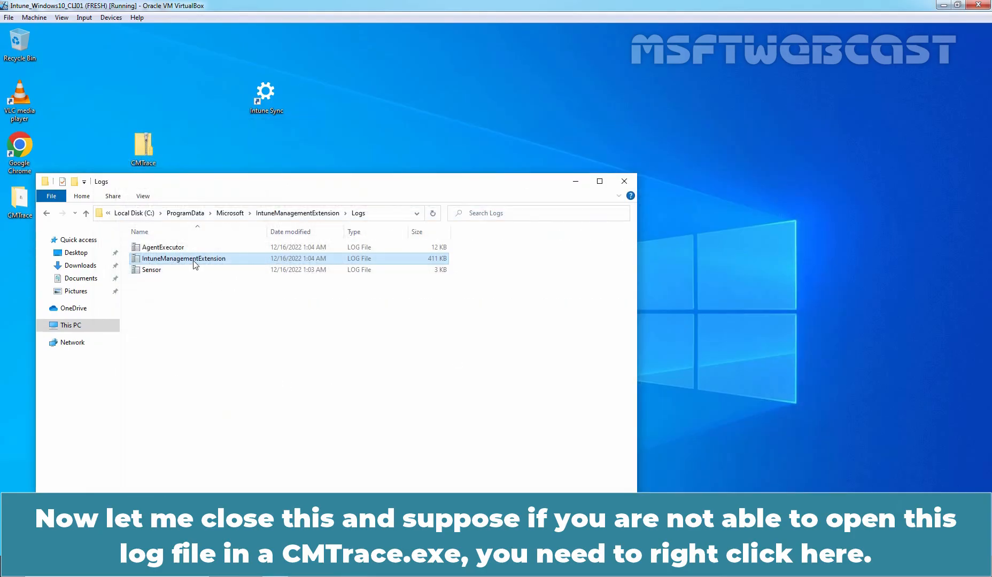
pyautogui.moveTo(194, 263)
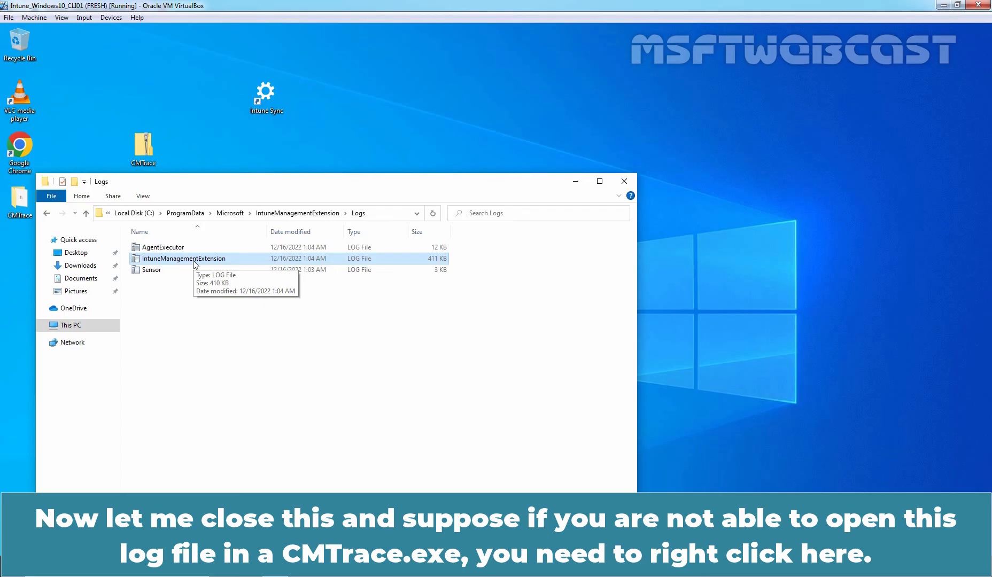
# Make Configuration Manager Trace Log Tool the default app for .log files via Properties
pyautogui.rightClick(184, 258)
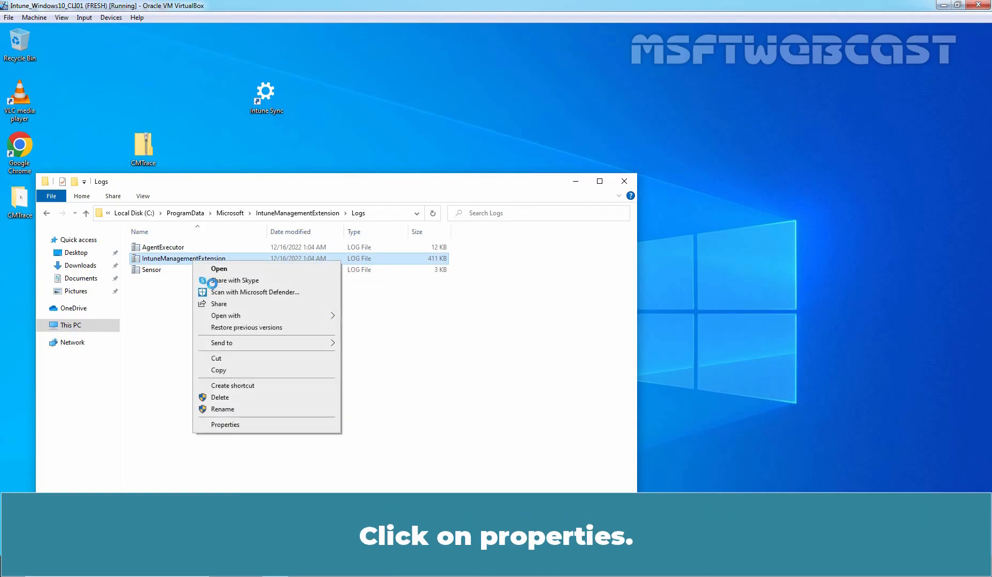
pyautogui.click(225, 425)
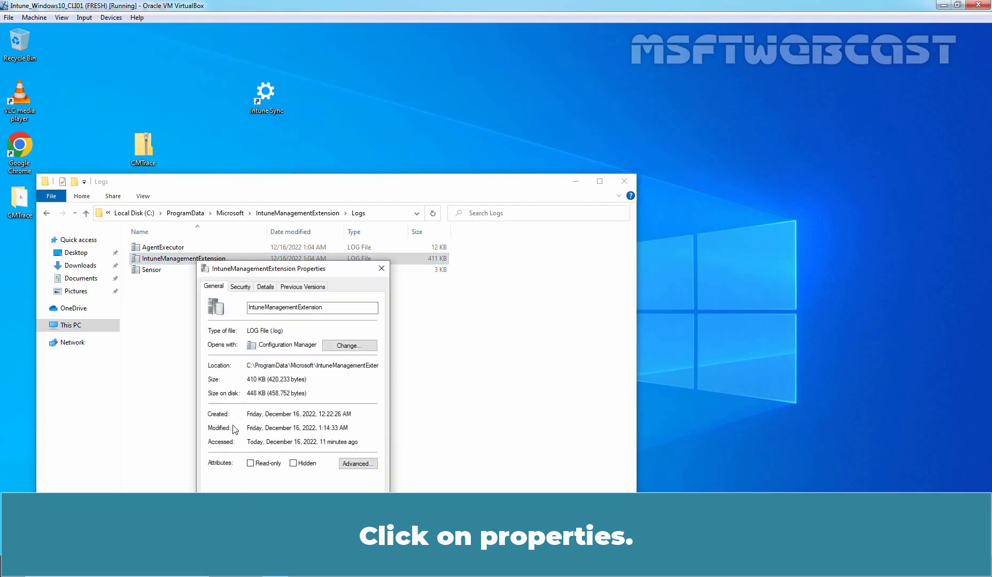
pyautogui.click(349, 346)
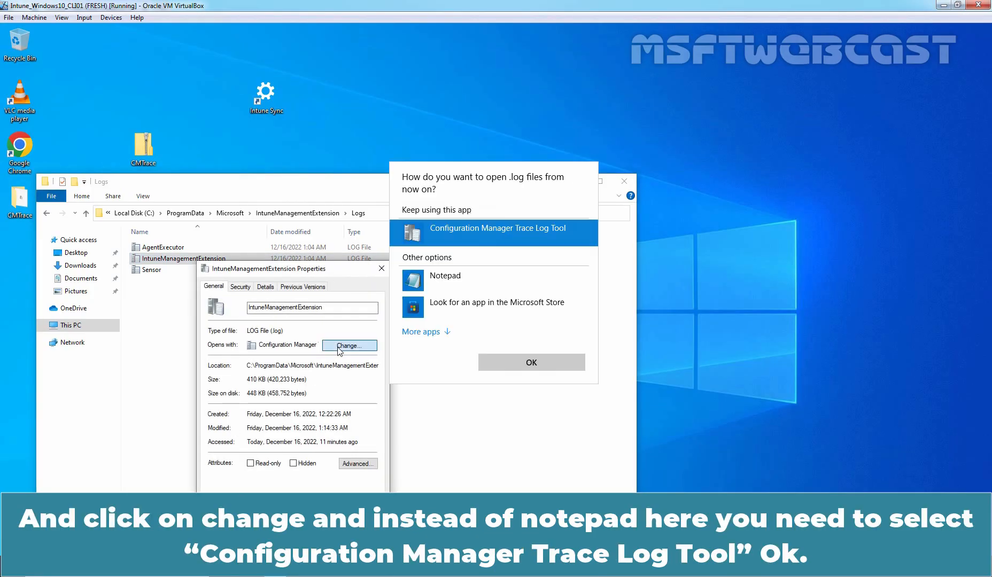
pyautogui.moveTo(434, 238)
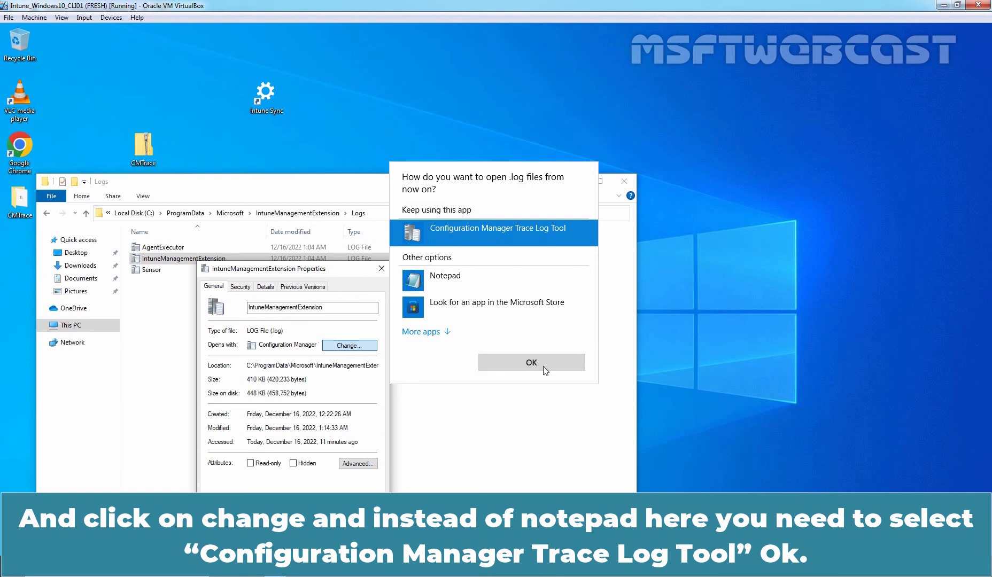
pyautogui.click(532, 362)
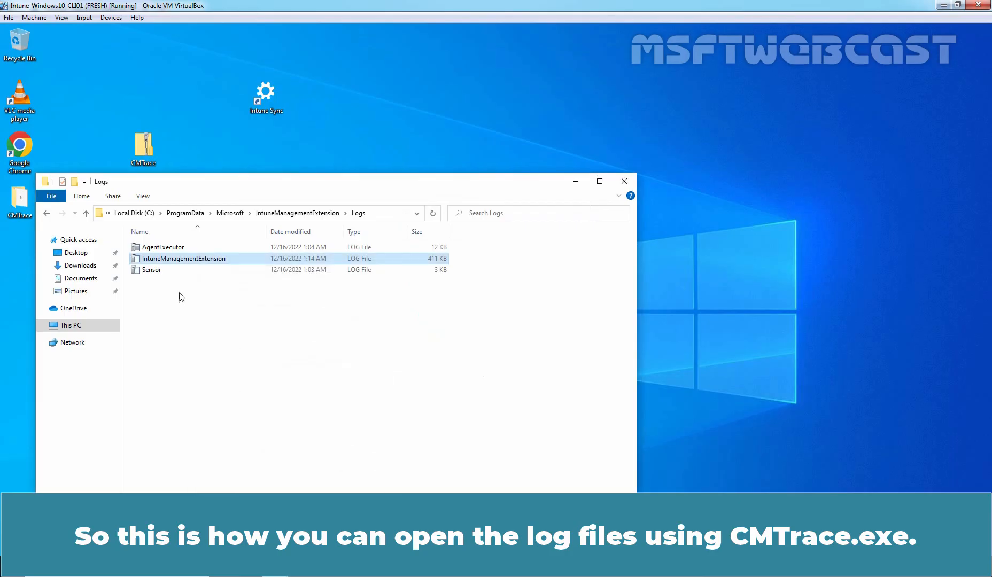
pyautogui.moveTo(179, 263)
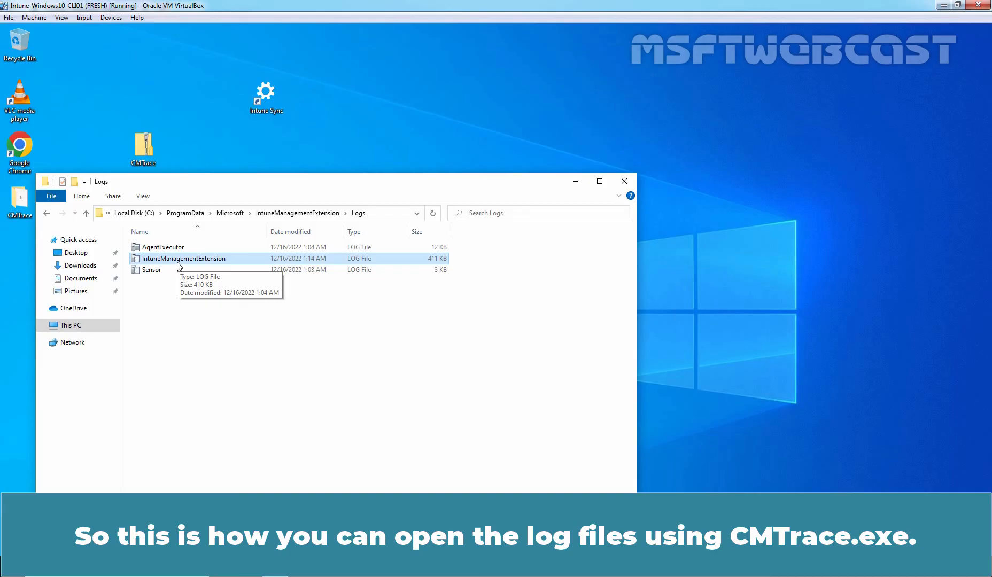
# Close the Logs folder and sync the work account with Intune from Access work or school
pyautogui.click(624, 181)
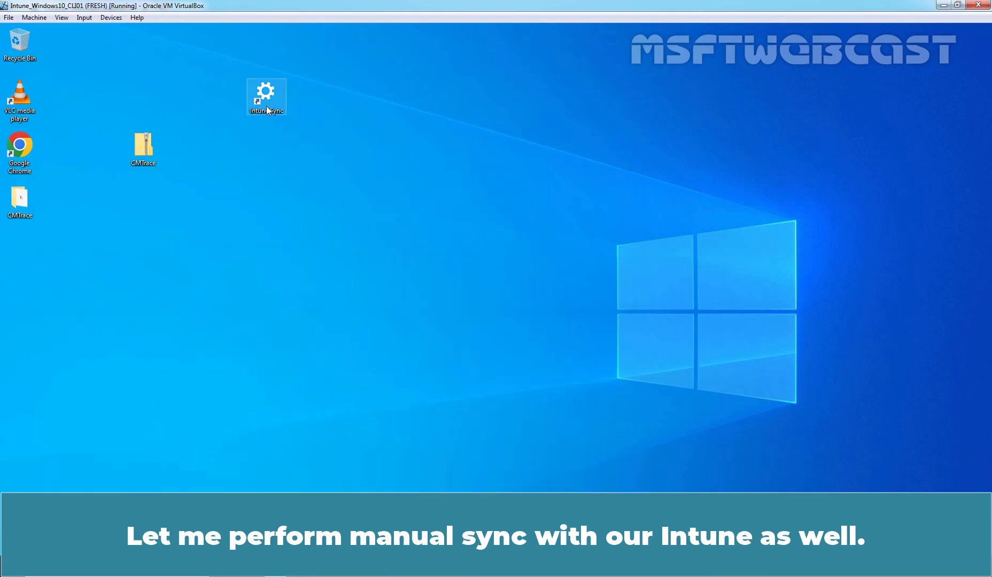
pyautogui.doubleClick(265, 95)
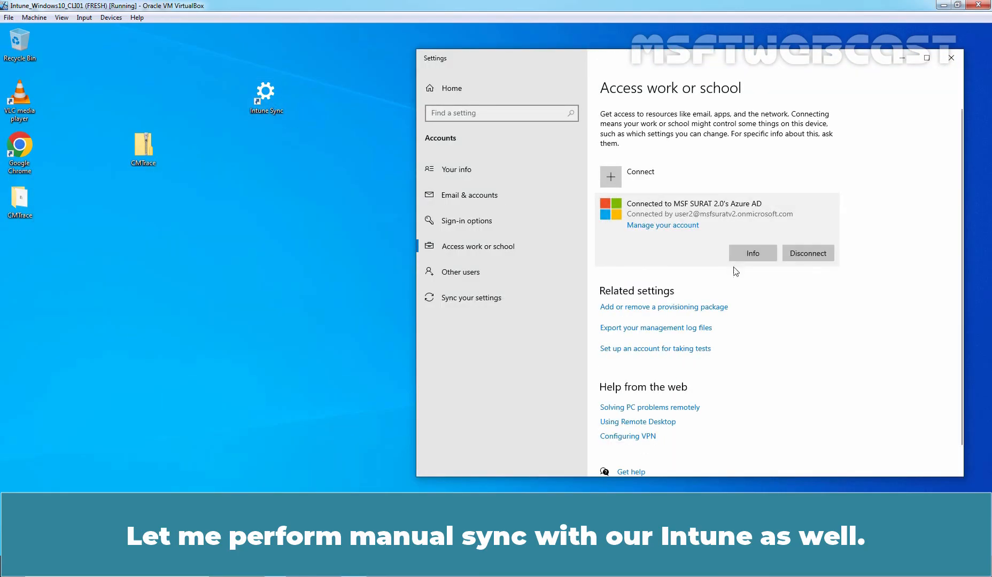
pyautogui.click(753, 253)
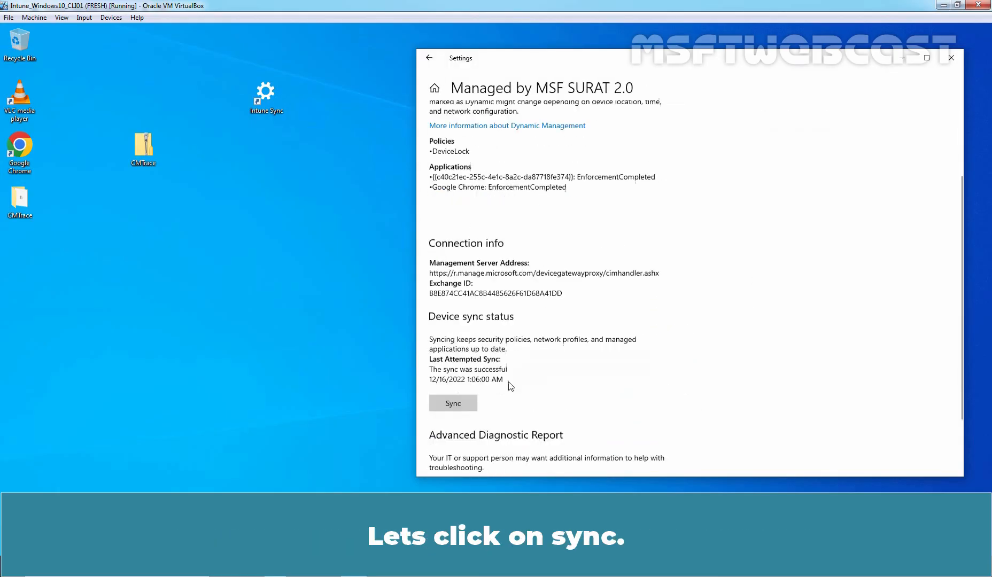
pyautogui.click(453, 403)
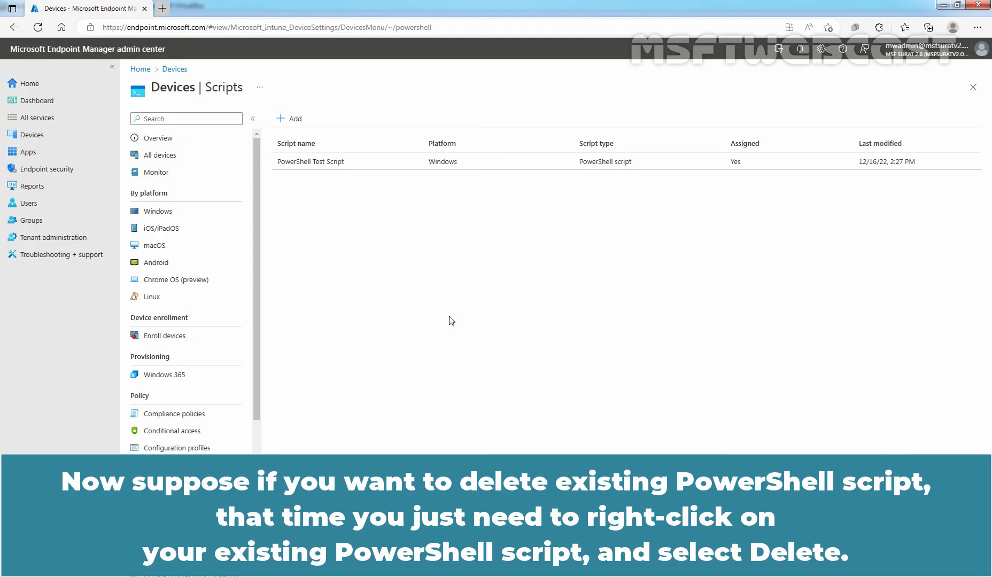
pyautogui.moveTo(329, 170)
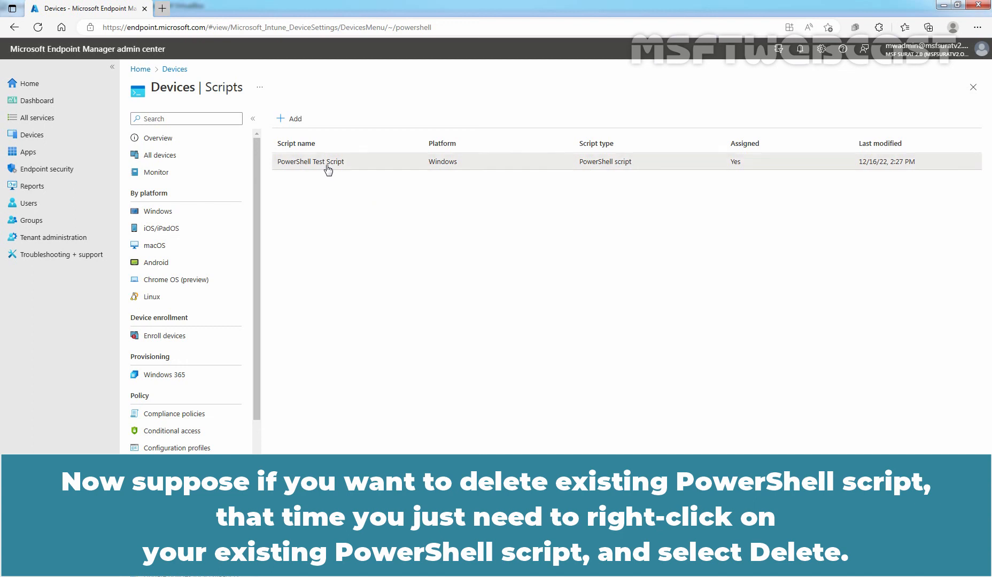
# Delete PowerShell Test Script from Devices > Scripts and confirm the deletion
pyautogui.rightClick(328, 166)
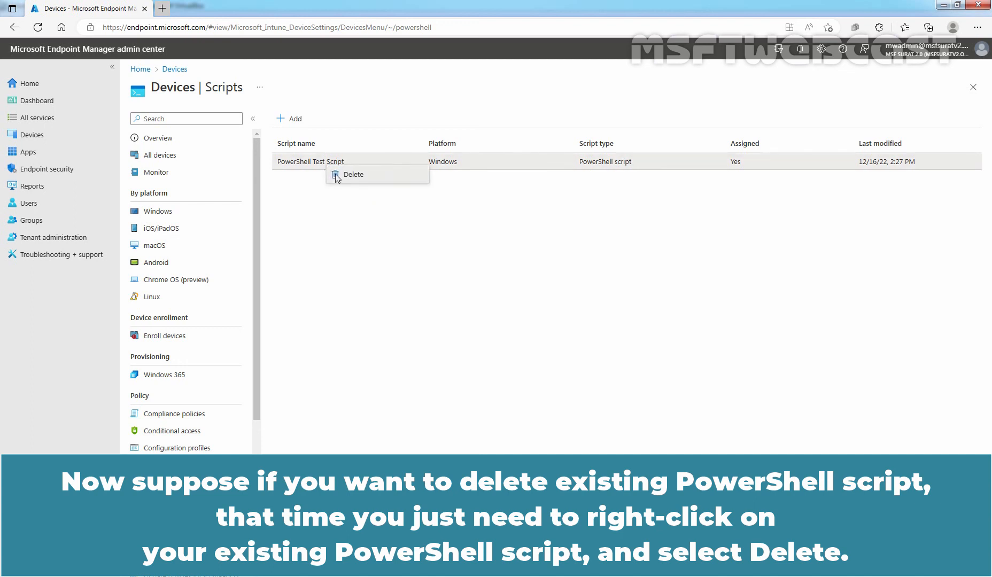
pyautogui.click(353, 175)
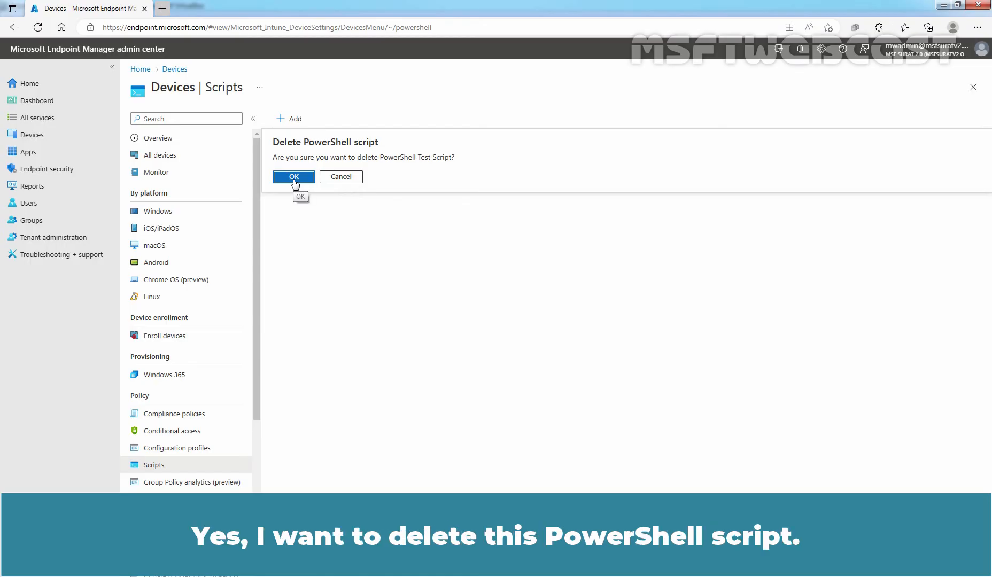
pyautogui.click(294, 177)
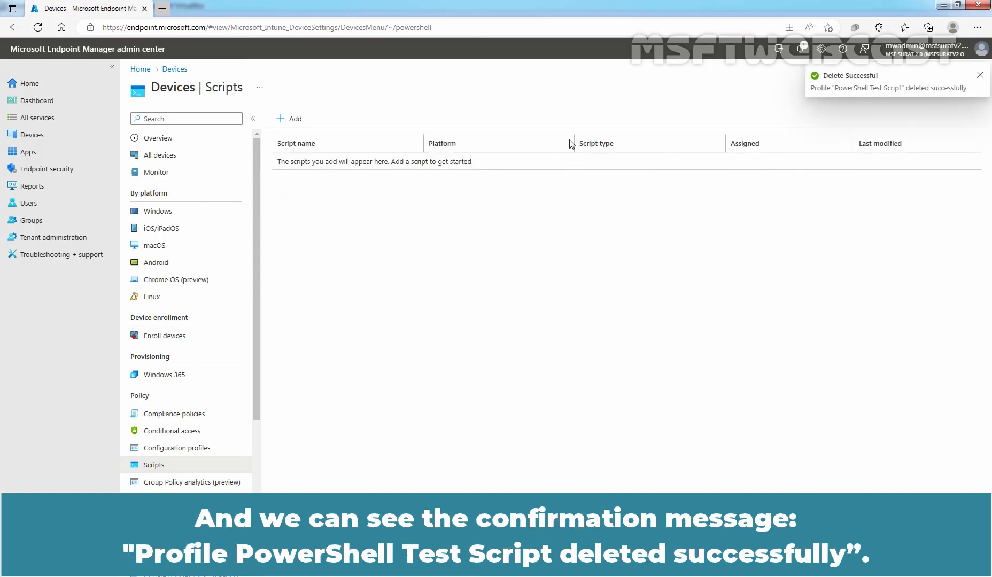
pyautogui.moveTo(826, 97)
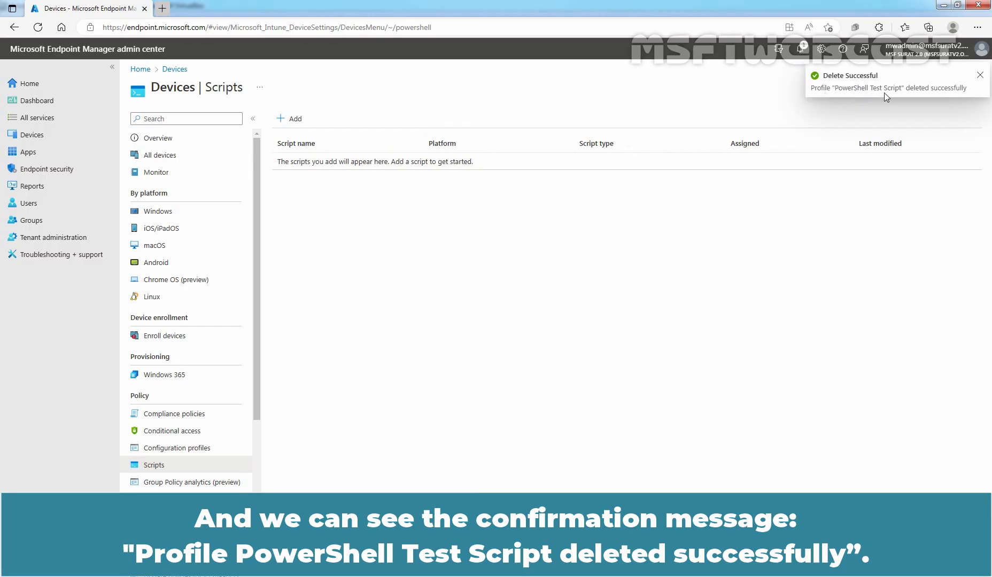
pyautogui.moveTo(905, 95)
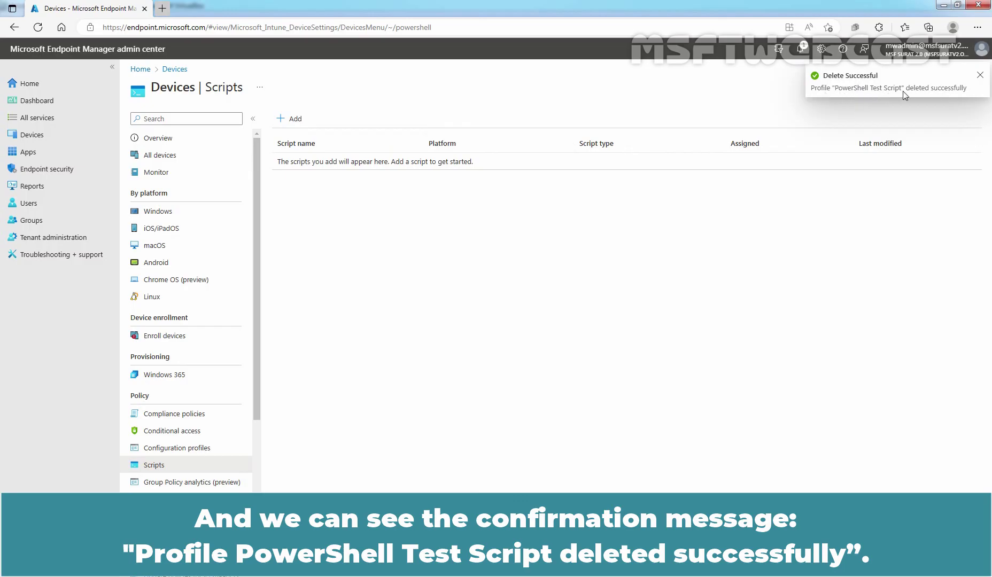